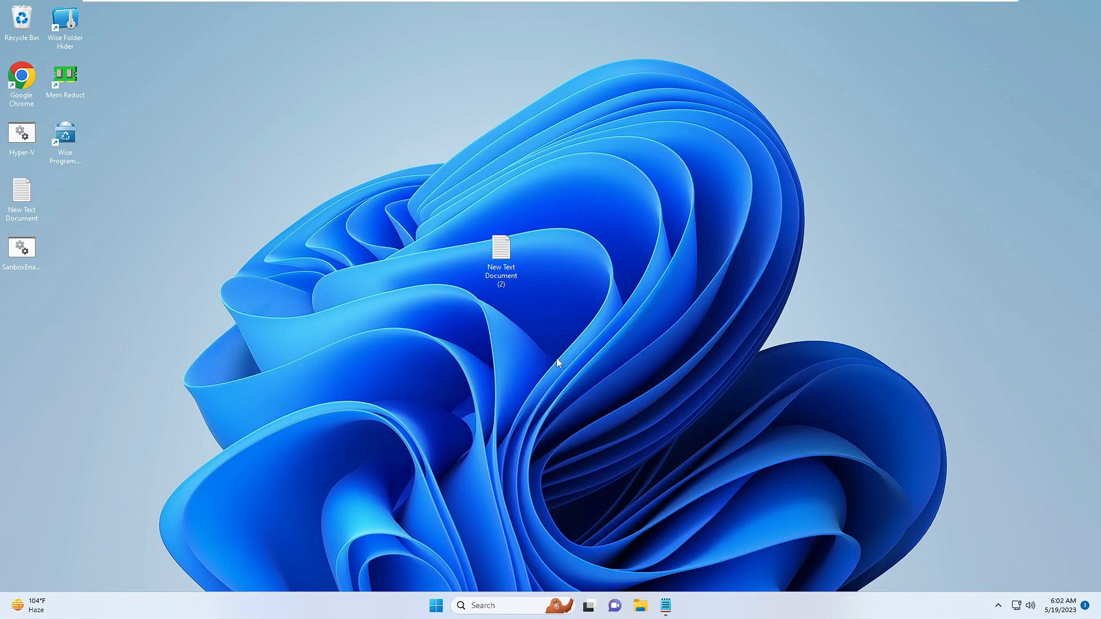
mouse_move(497, 411)
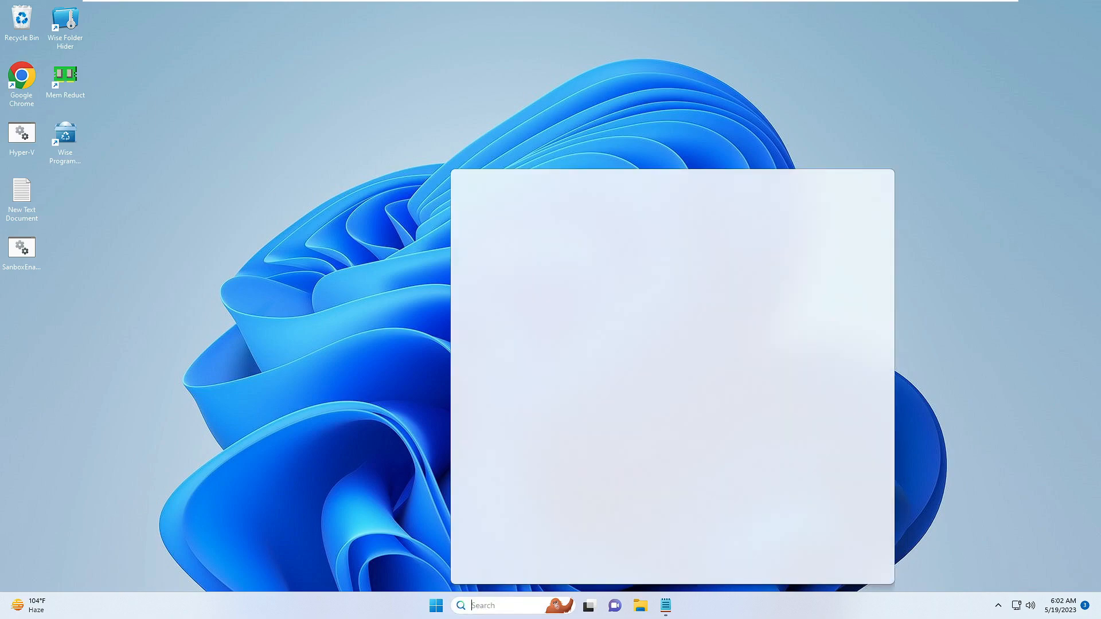
Search 'cms' and run the Command Prompt best match as administrator
text(cms)
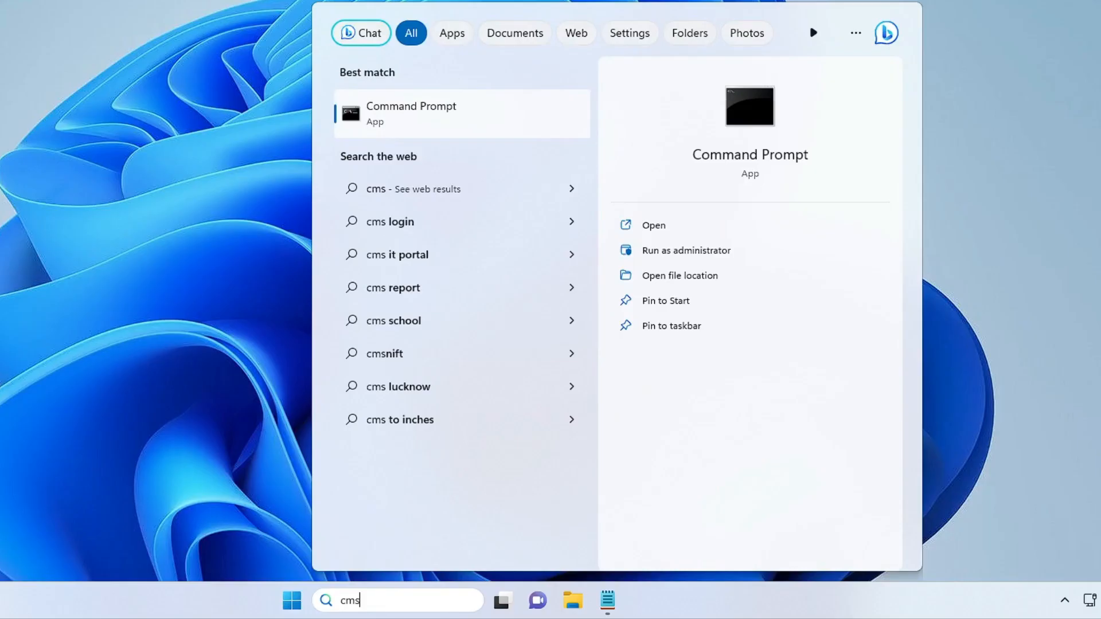
right_click(411, 113)
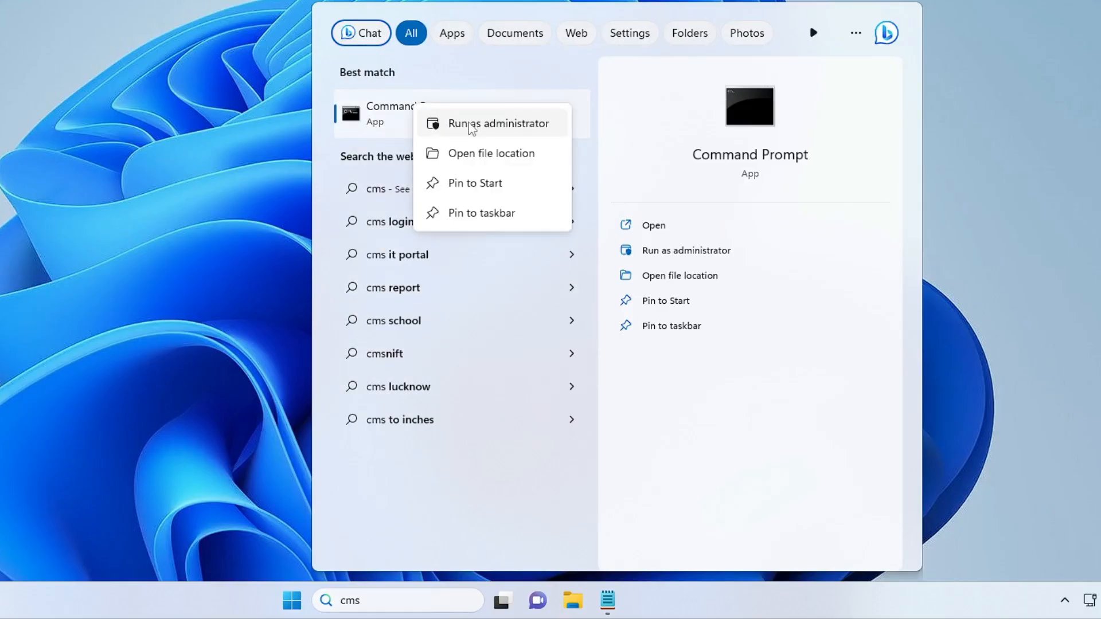
click(498, 122)
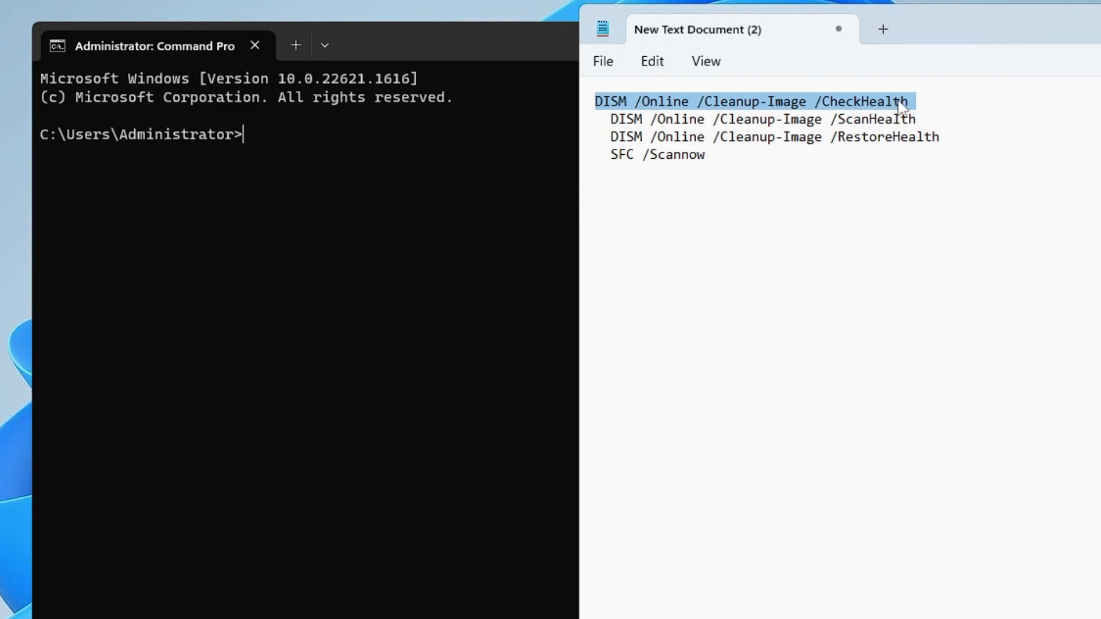
mouse_move(313, 231)
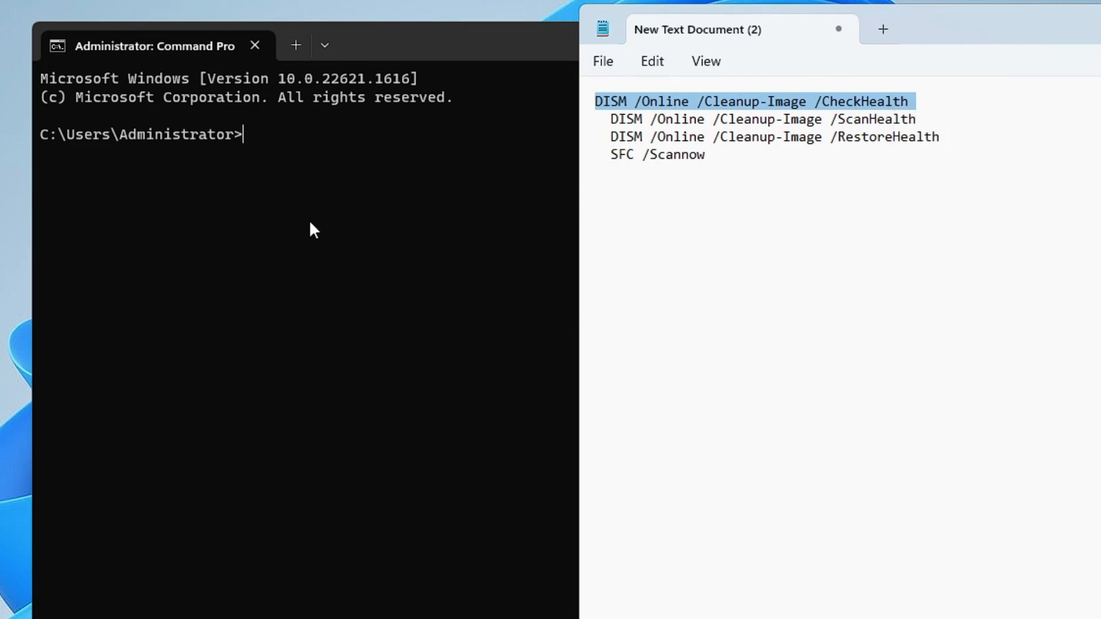
Run DISM /Online /Cleanup-Image /CheckHealth, then paste in and start the ScanHealth command
click(304, 142)
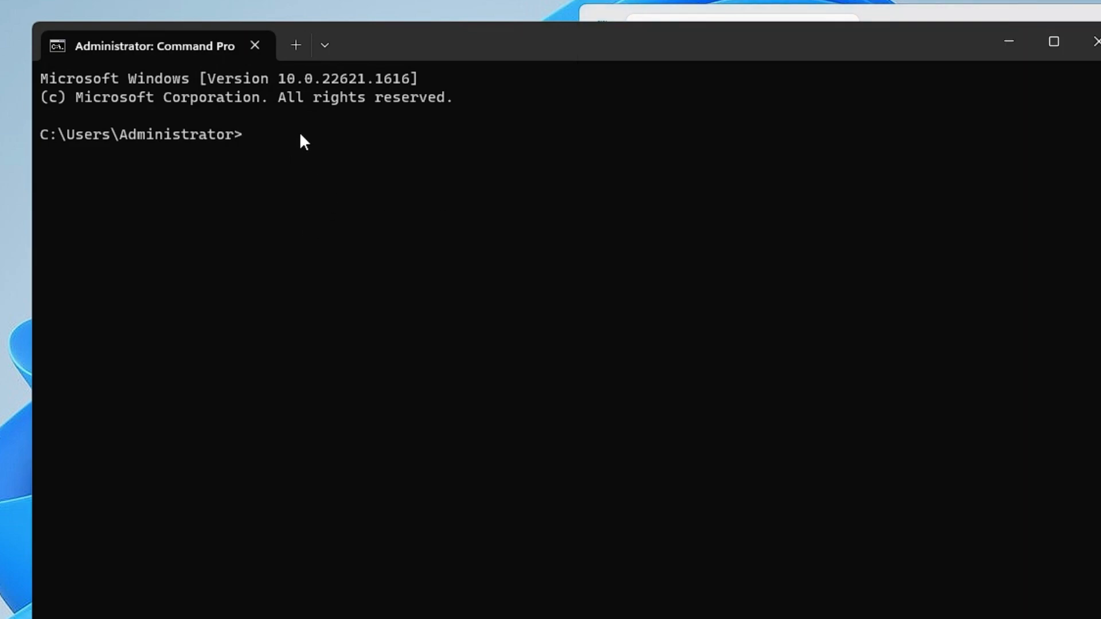
text(DISM /Online /Cleanup-Image /CheckHealth)
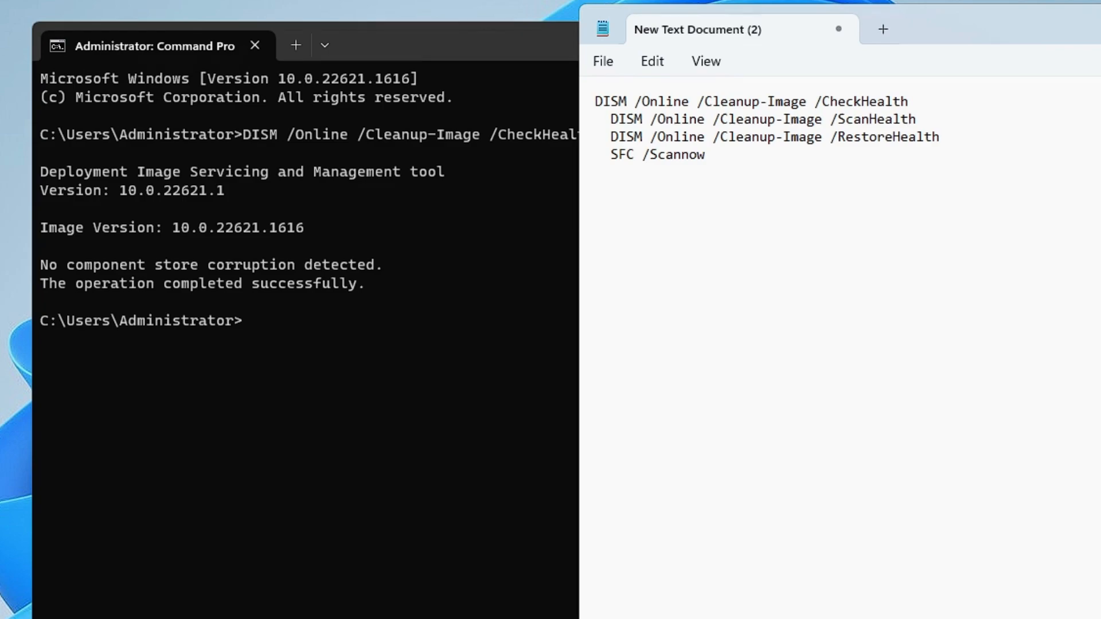
right_click(758, 119)
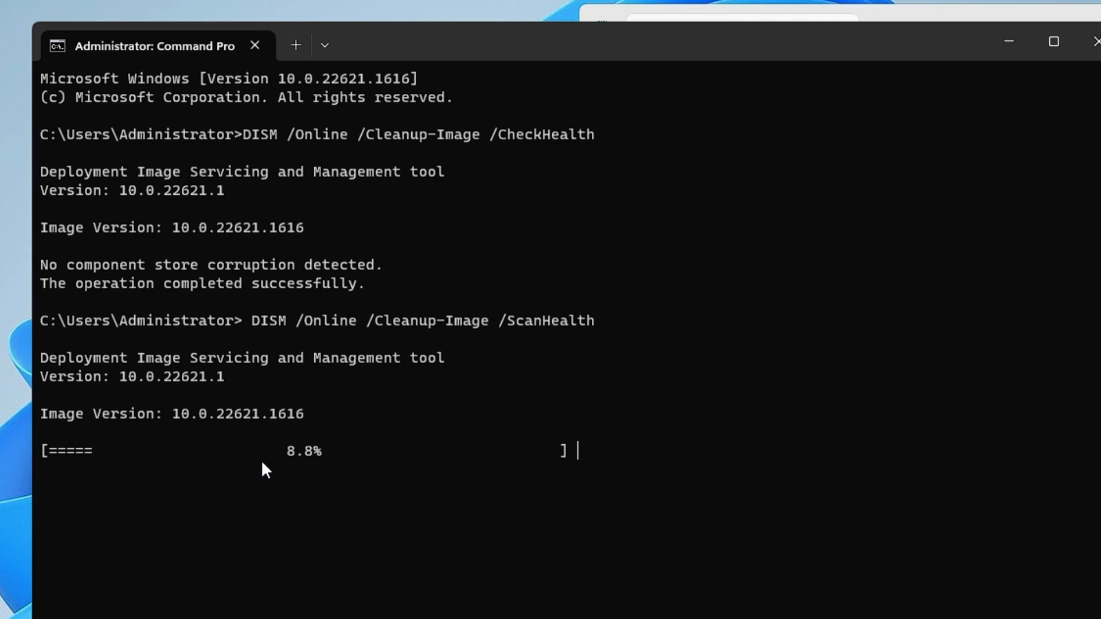
mouse_move(960, 93)
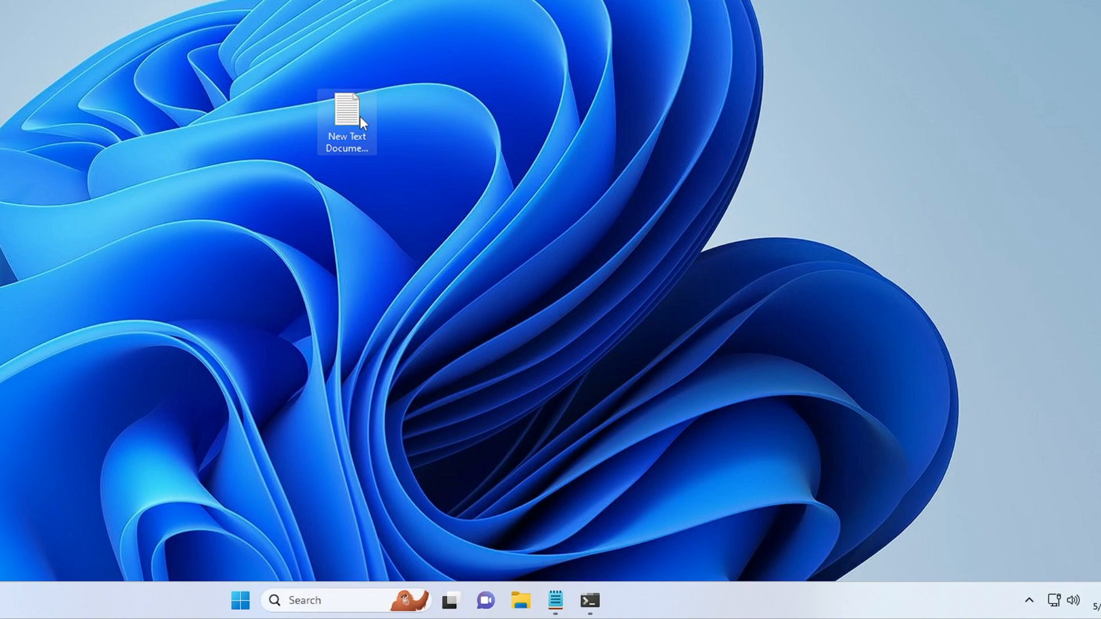
Browse File Explorer to C:\Windows and select the SoftwareDistribution folder
click(520, 600)
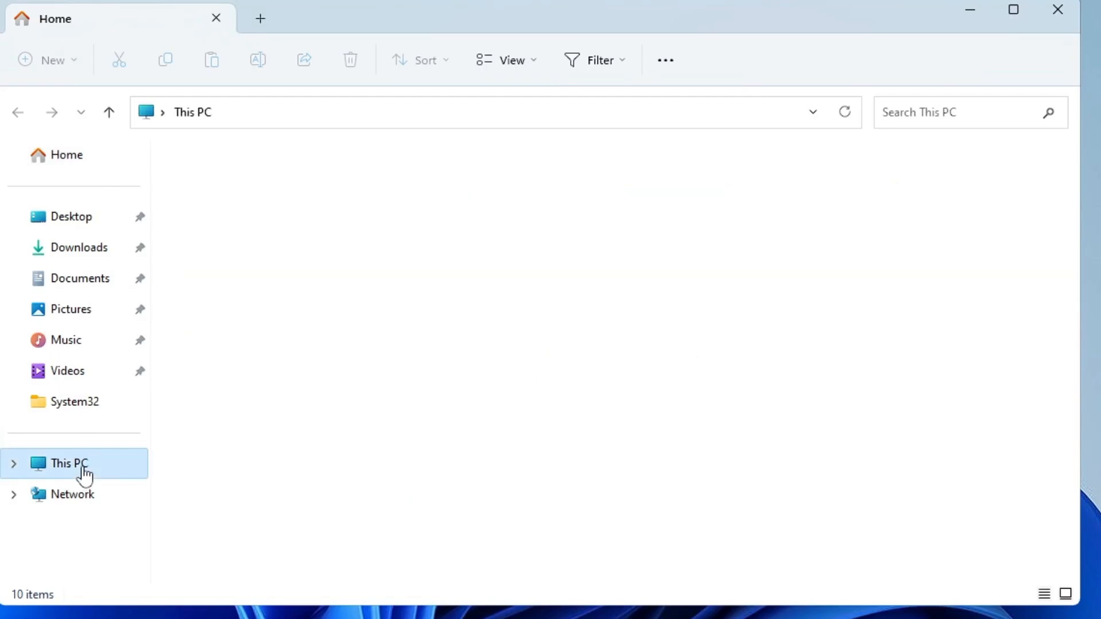
click(68, 463)
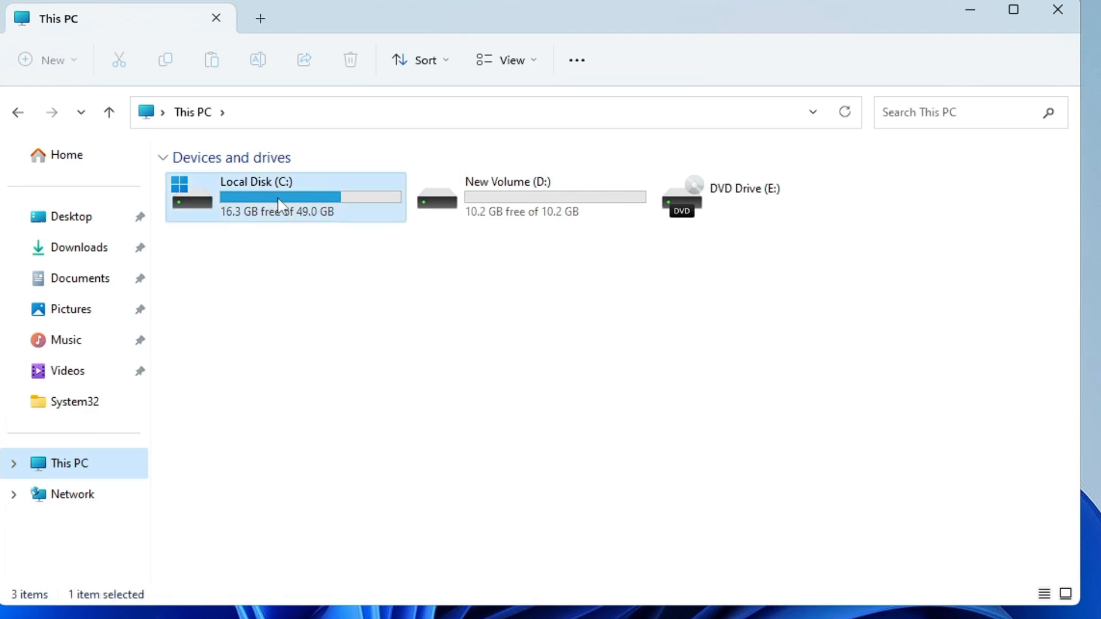
double_click(284, 197)
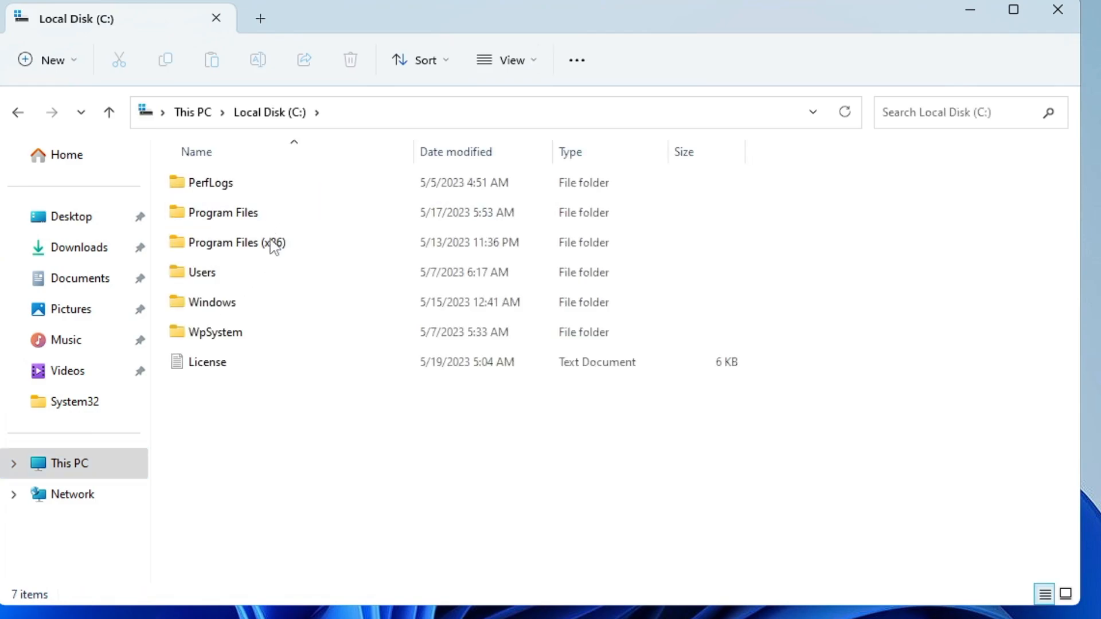
click(212, 303)
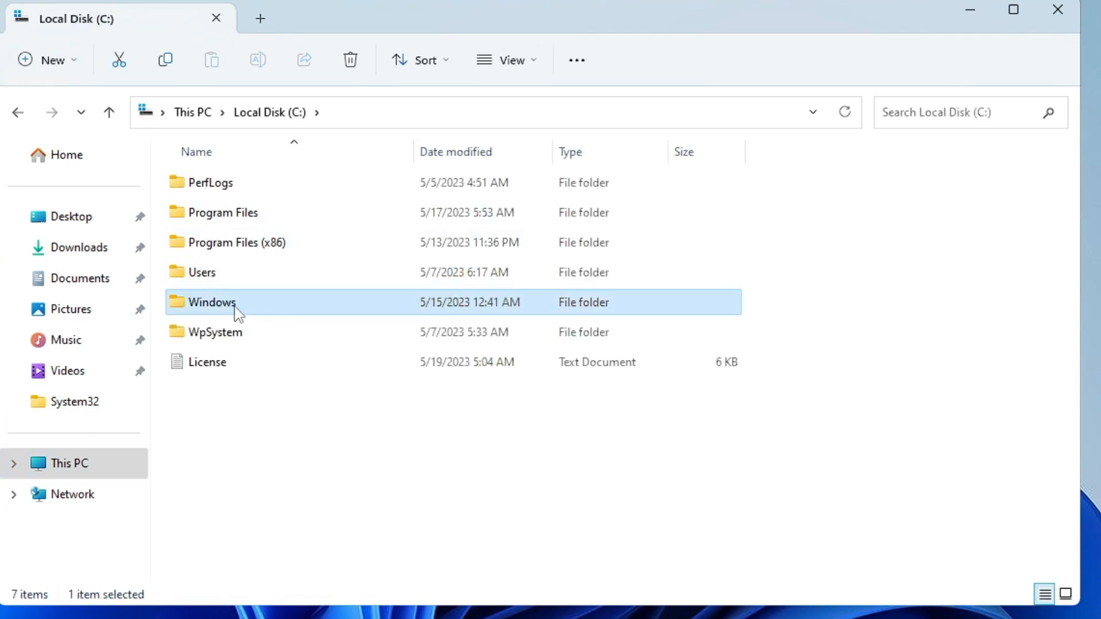
double_click(212, 302)
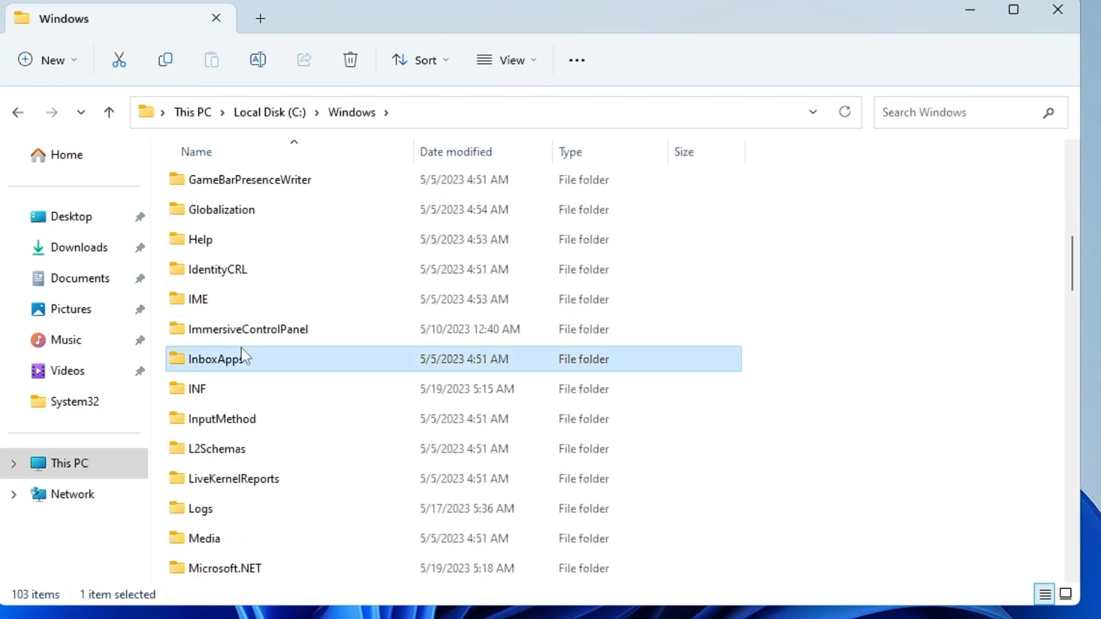
scroll(down, 3)
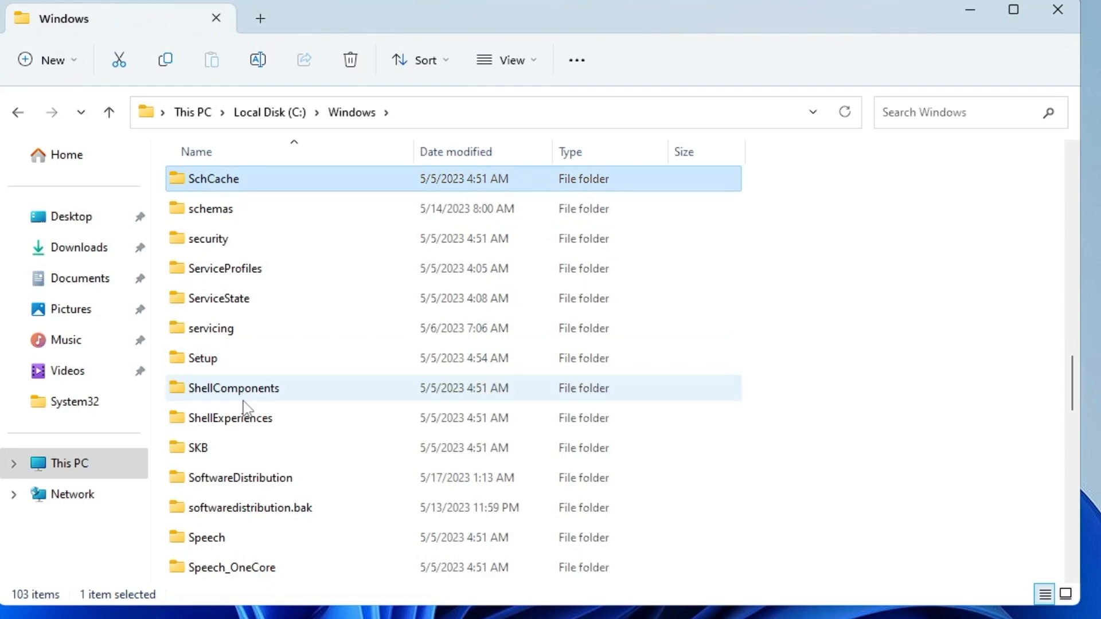
click(240, 478)
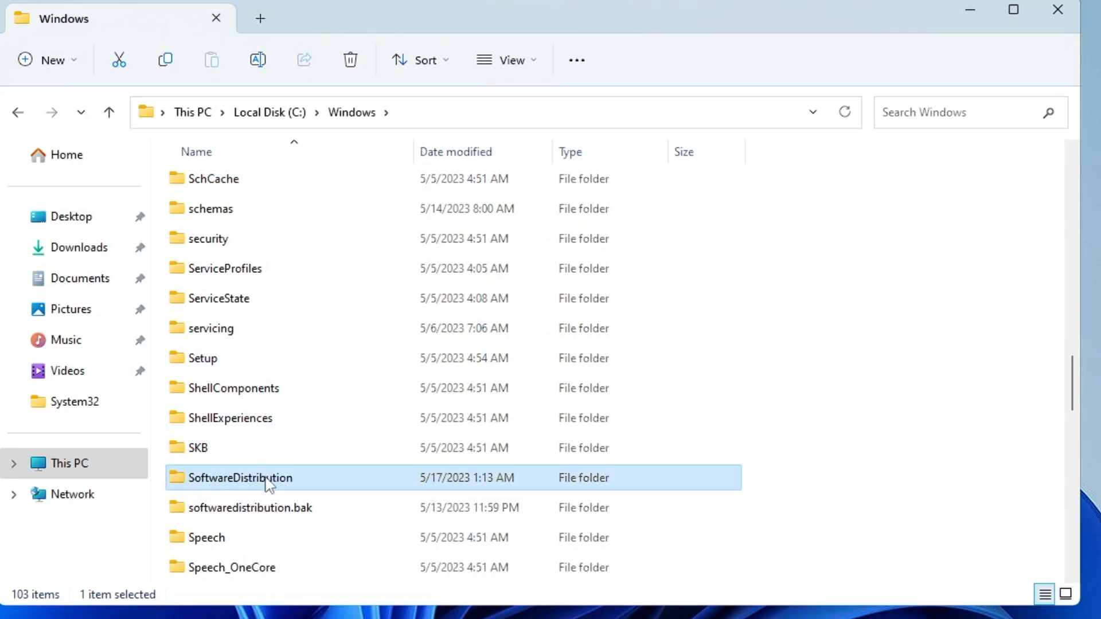
mouse_move(240, 478)
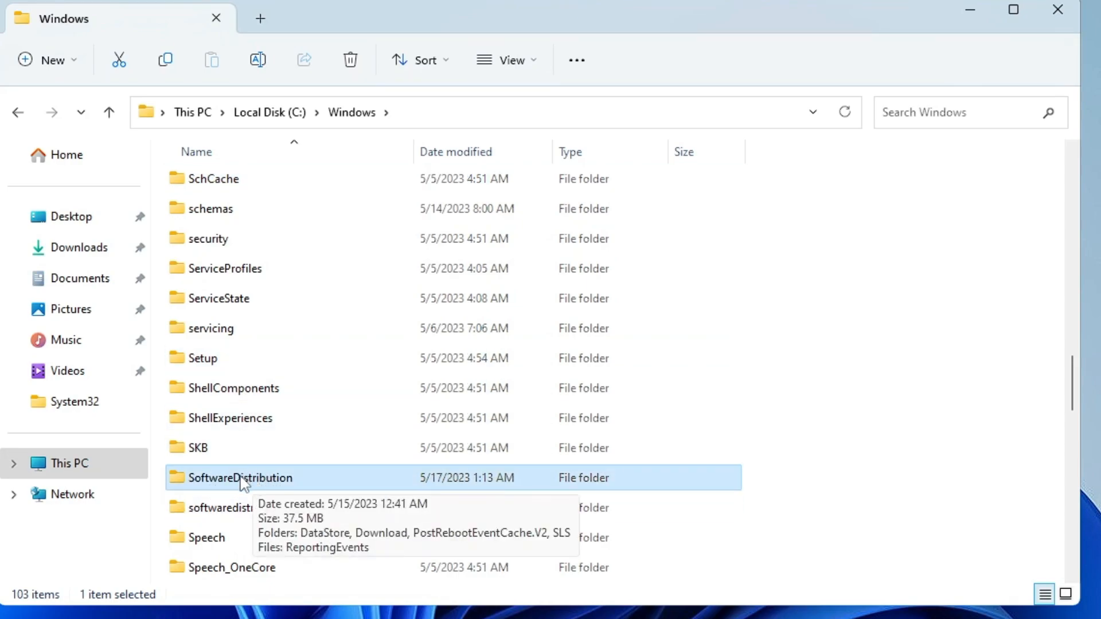
Open SoftwareDistribution, select all five items and delete them
double_click(242, 478)
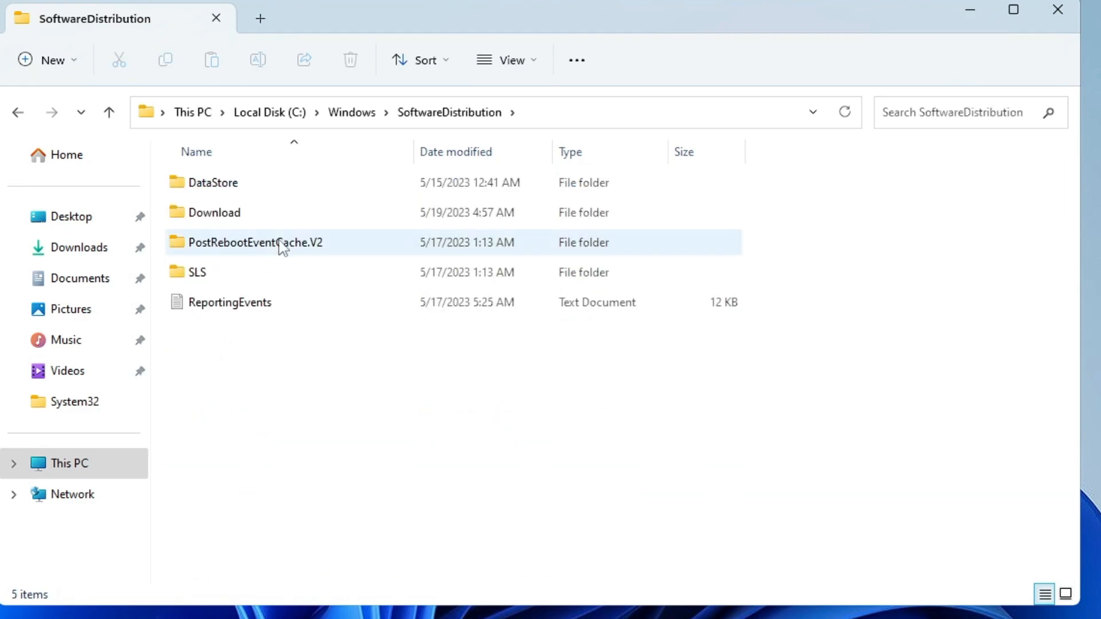
mouse_move(207, 251)
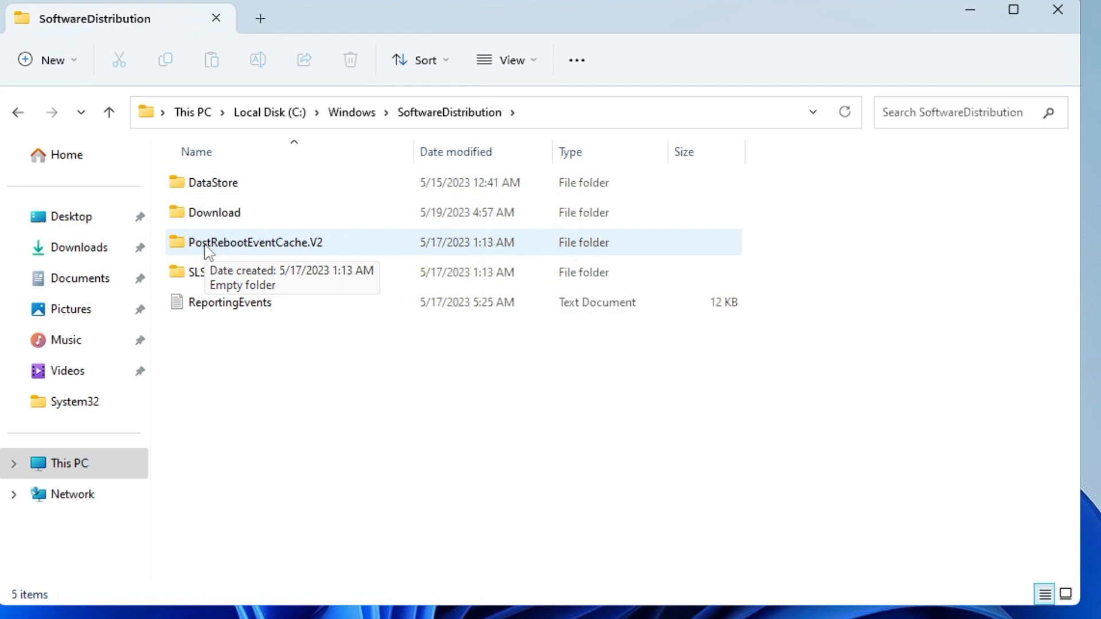
key(ctrl+a)
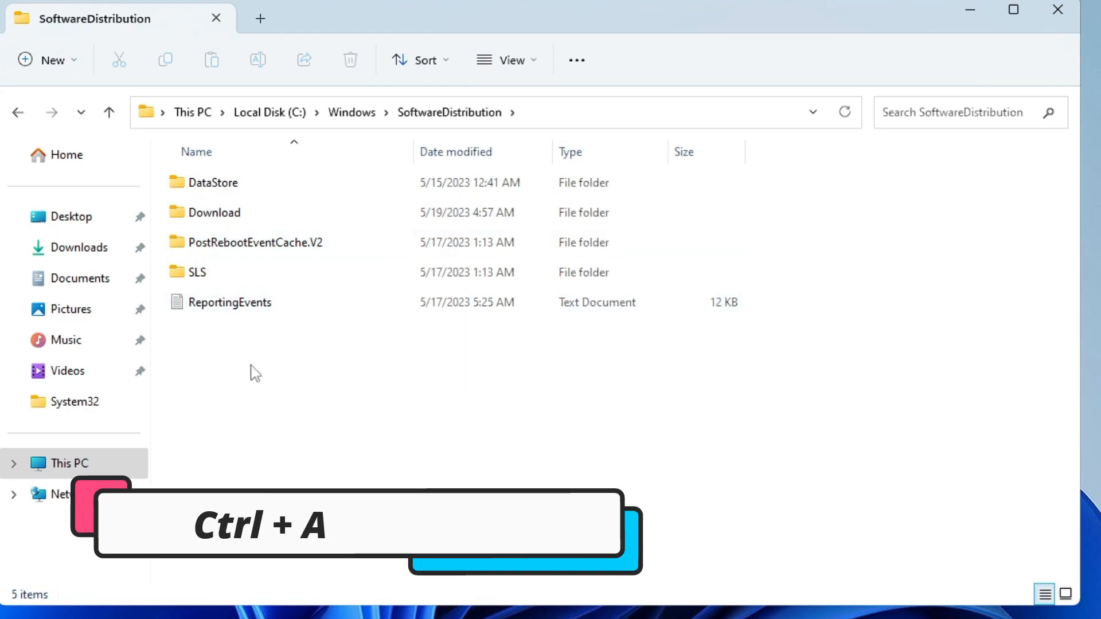
key(ctrl+a)
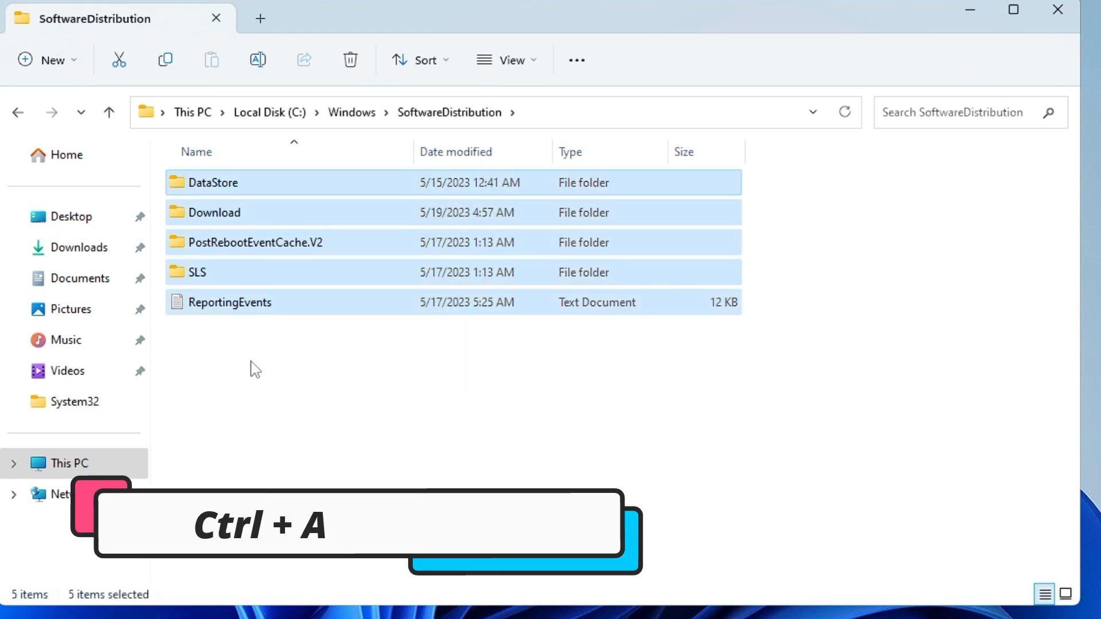
key(ctrl+a)
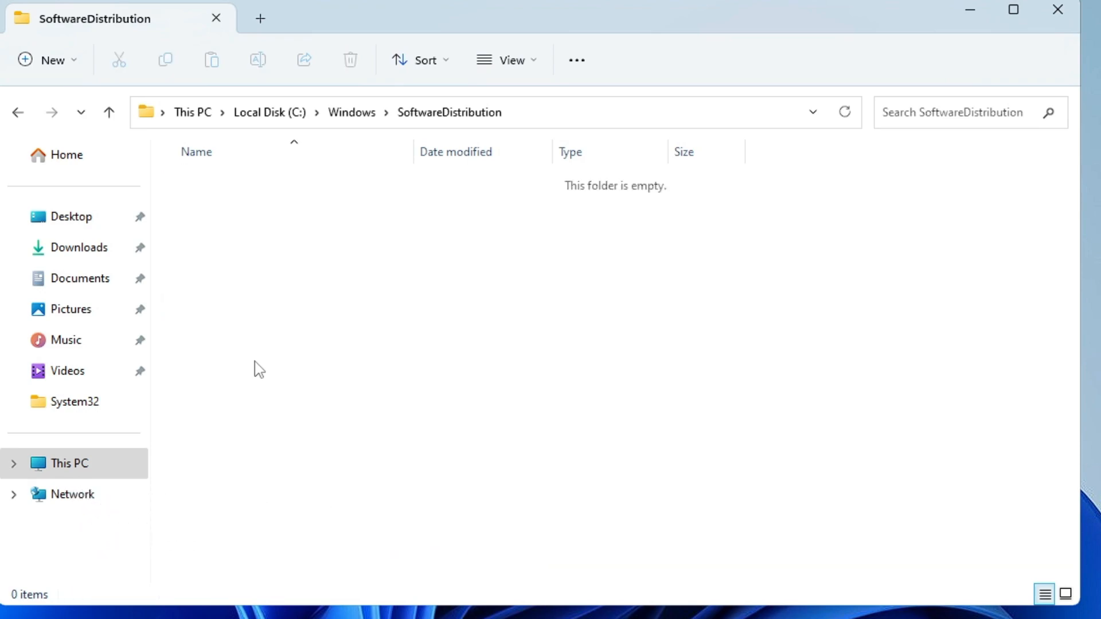
mouse_move(451, 220)
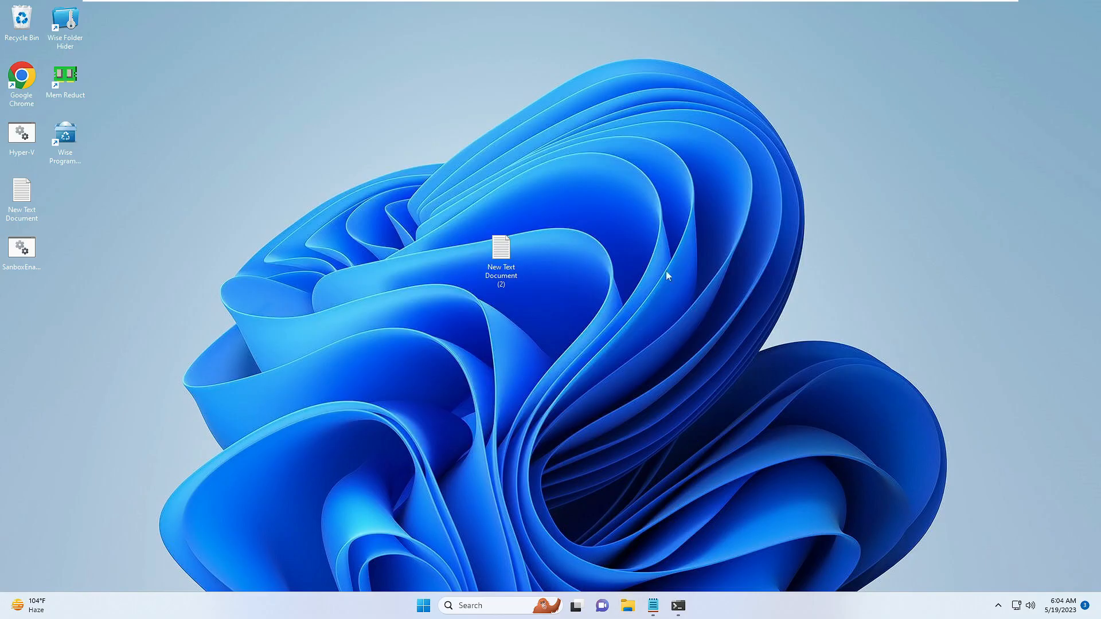
Launch Settings from the Start button's right-click quick link menu
right_click(423, 605)
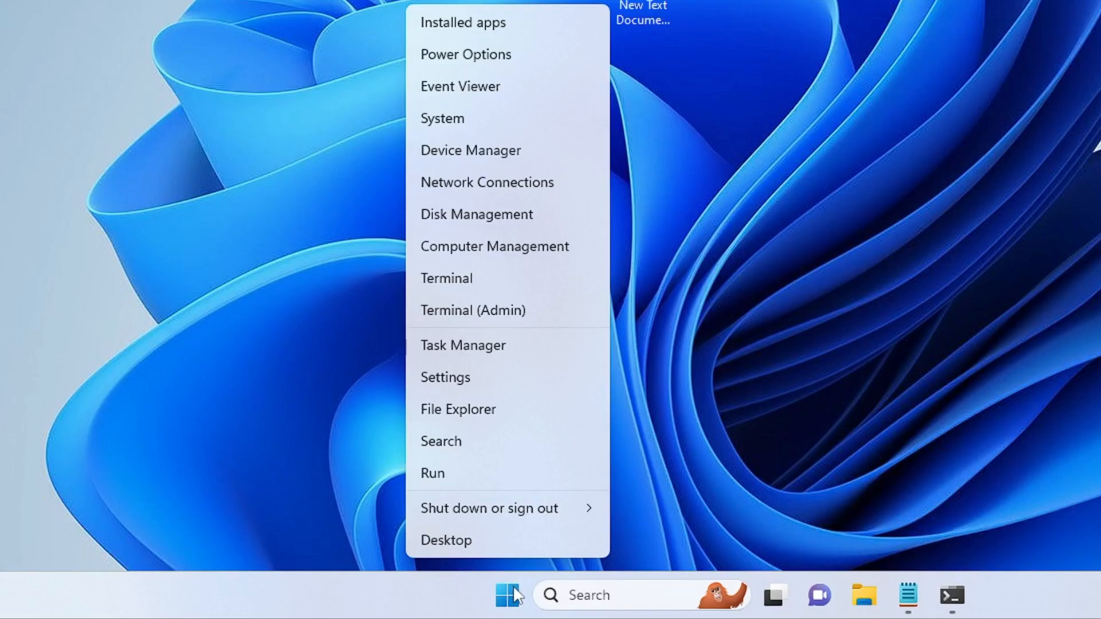
click(445, 377)
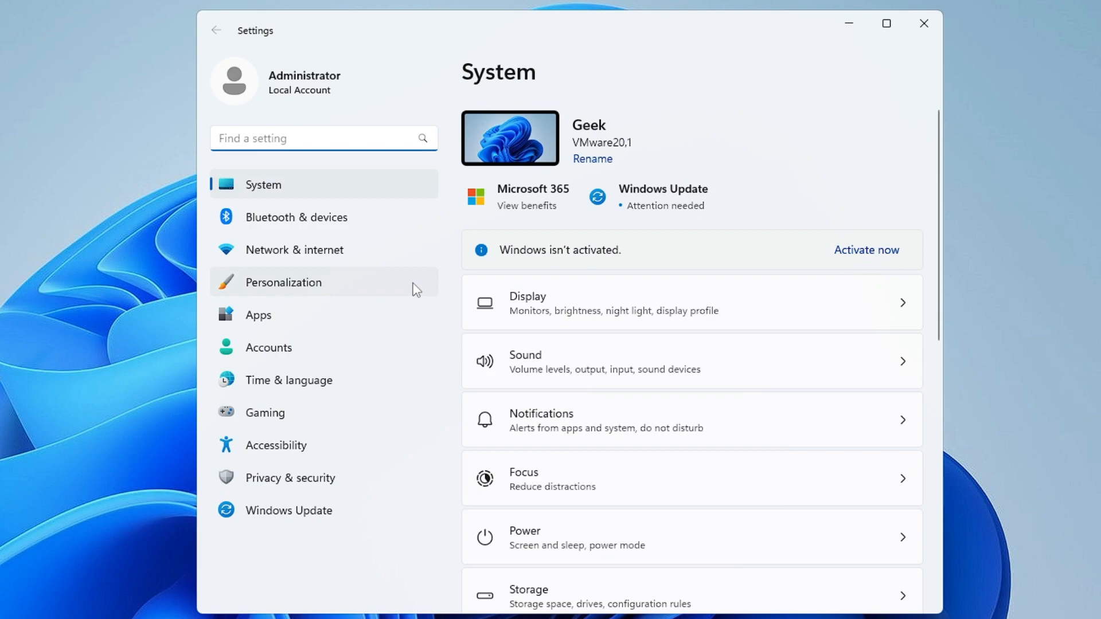
Scroll the System page down to Storage and open its Storage Sense settings
scroll(down, 3)
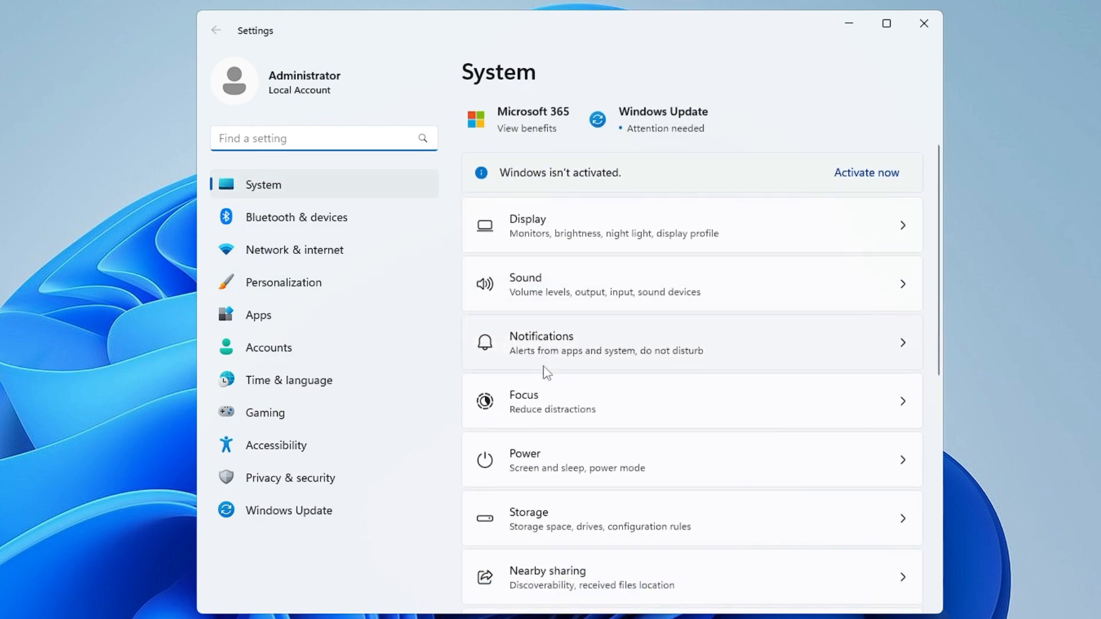
scroll(down, 3)
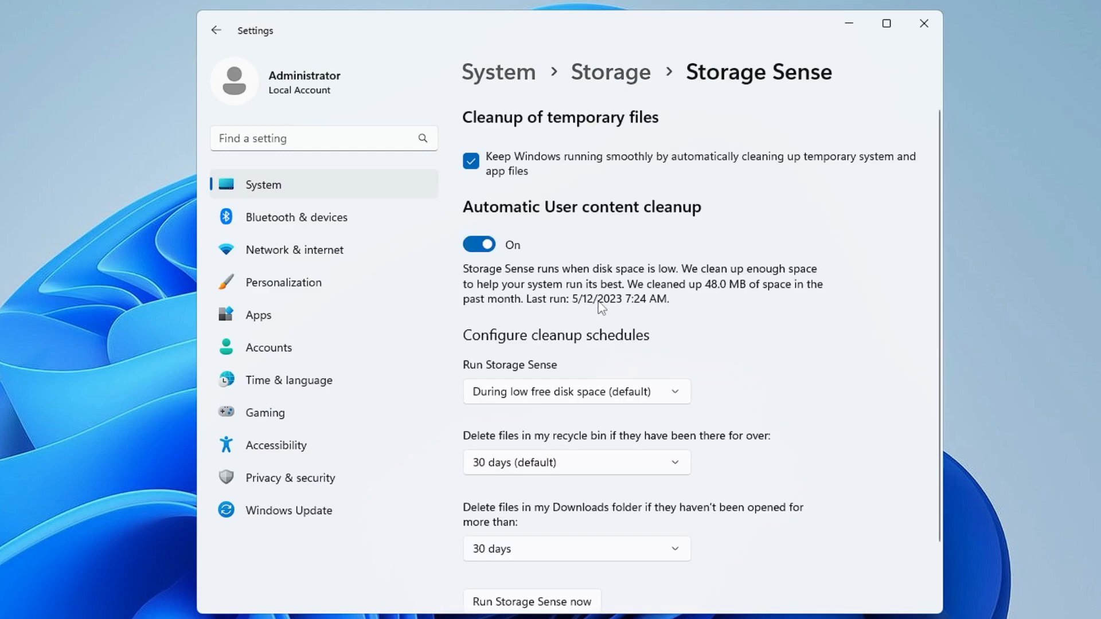
mouse_move(565, 163)
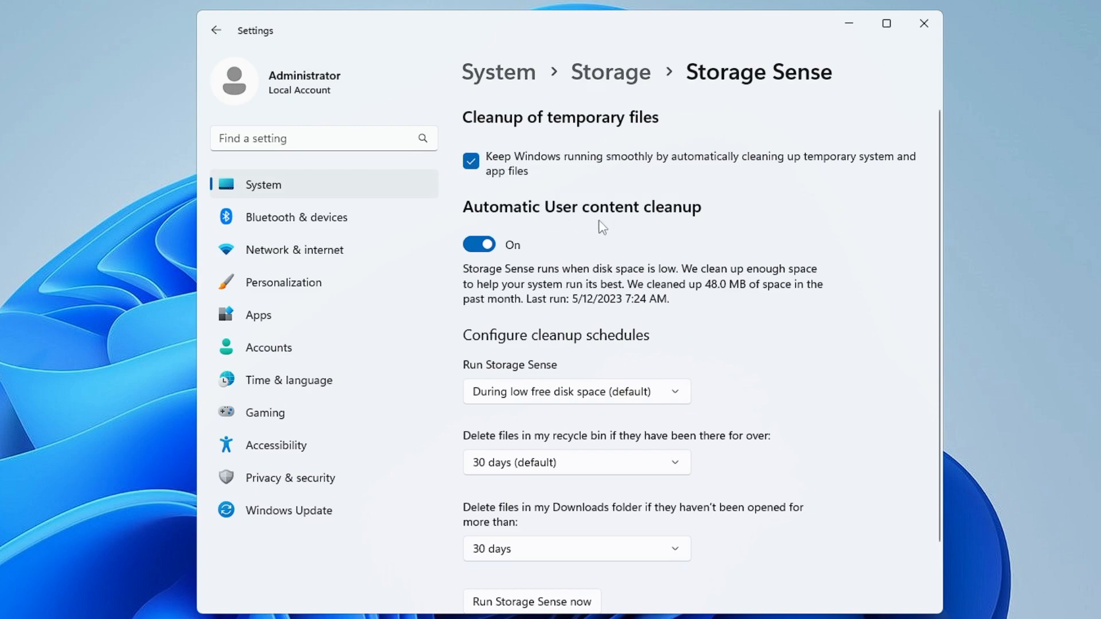
Run Storage Sense now, which frees no more space, then return to Storage
scroll(down, 3)
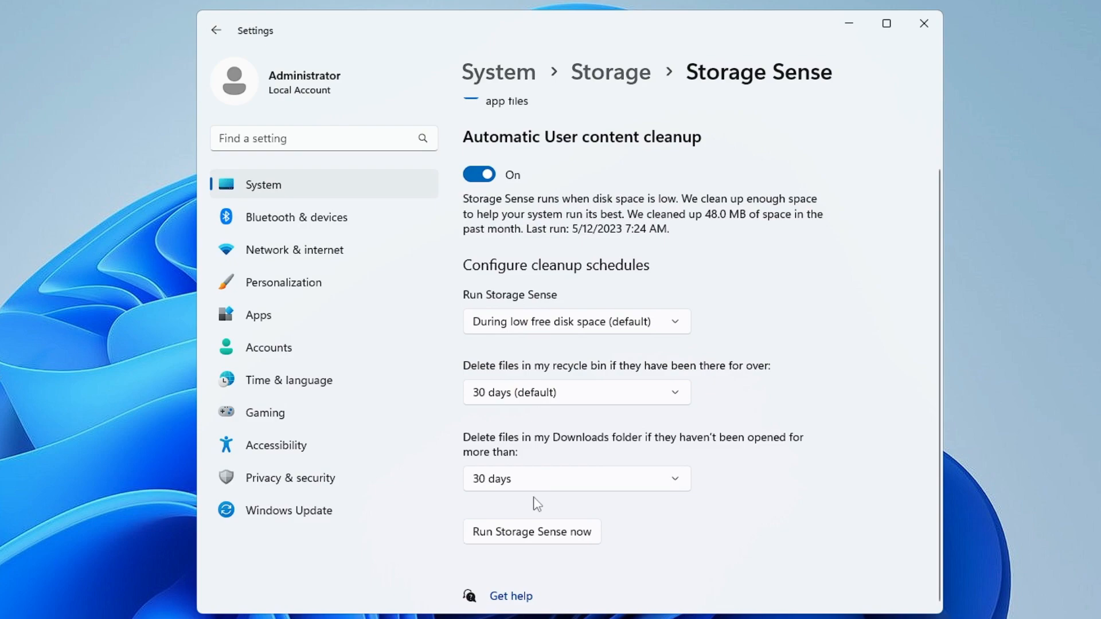
mouse_move(568, 539)
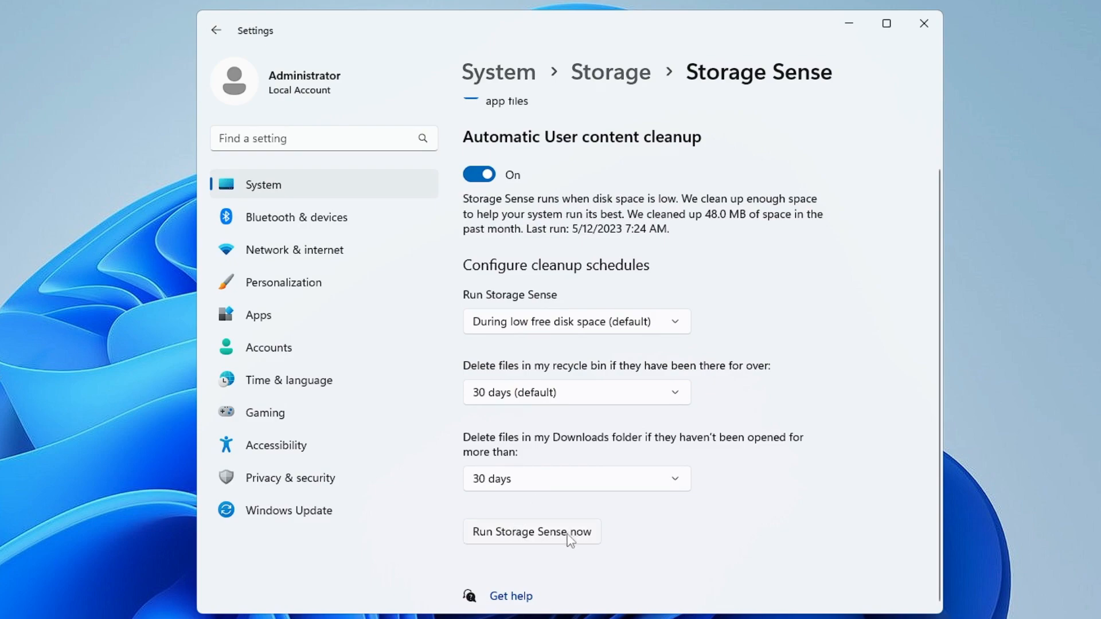
click(531, 531)
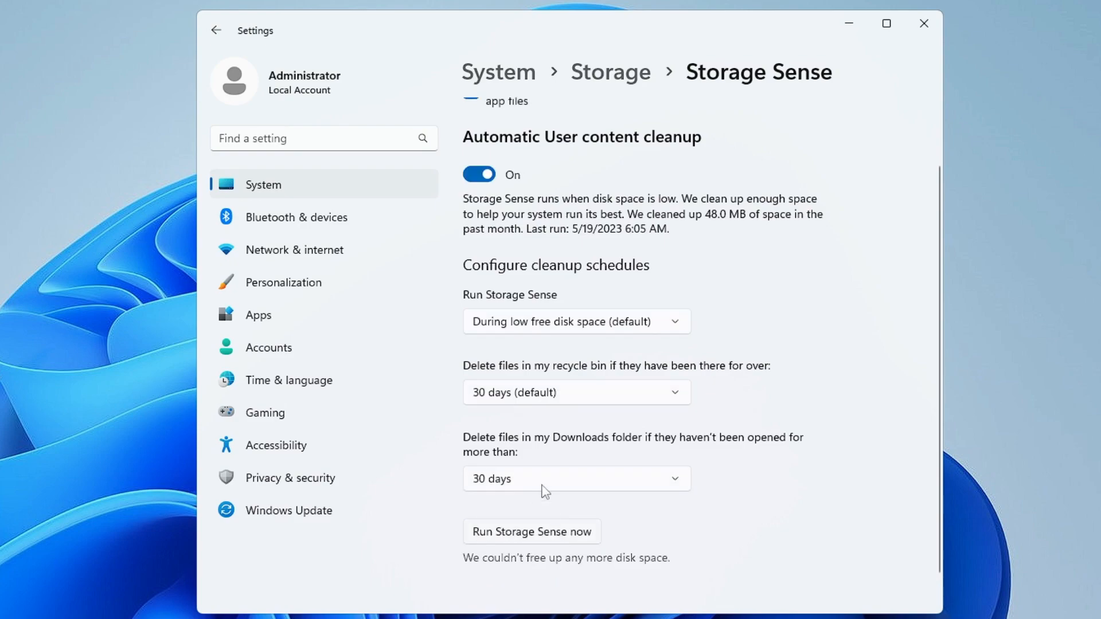
click(216, 30)
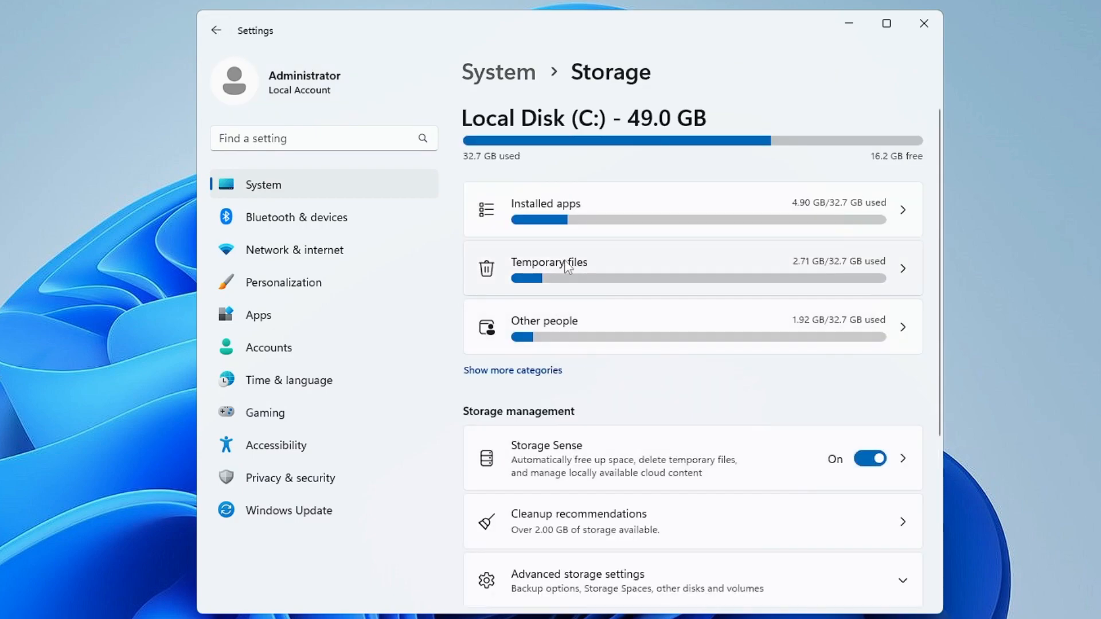
Open C:'s Temporary files and tick Recycle Bin and Downloads, totalling 5.71 GB
click(549, 268)
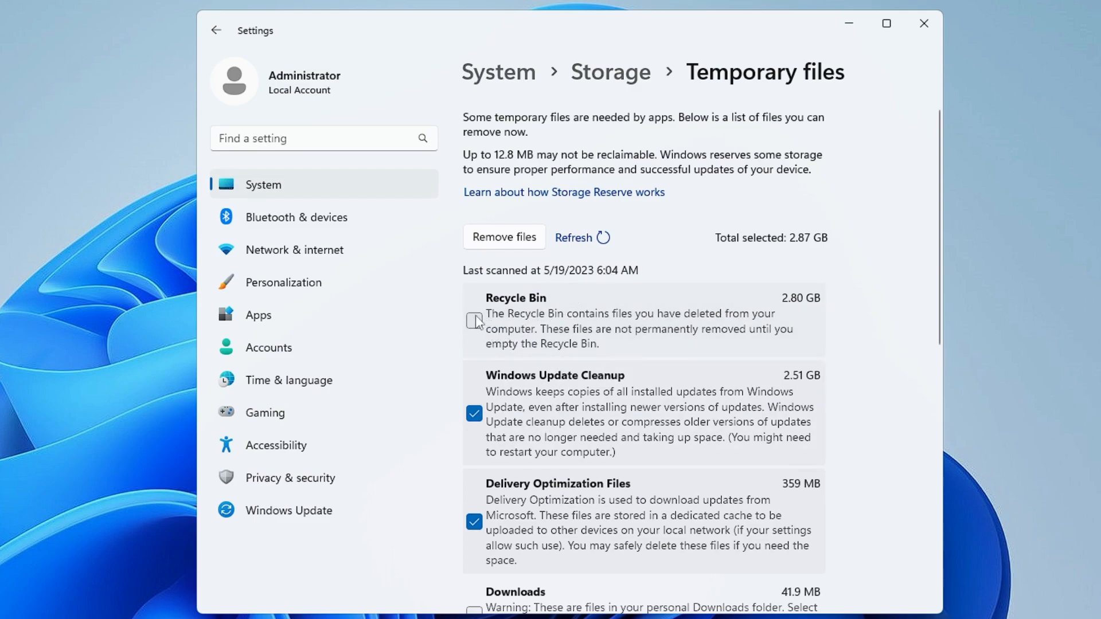
click(474, 320)
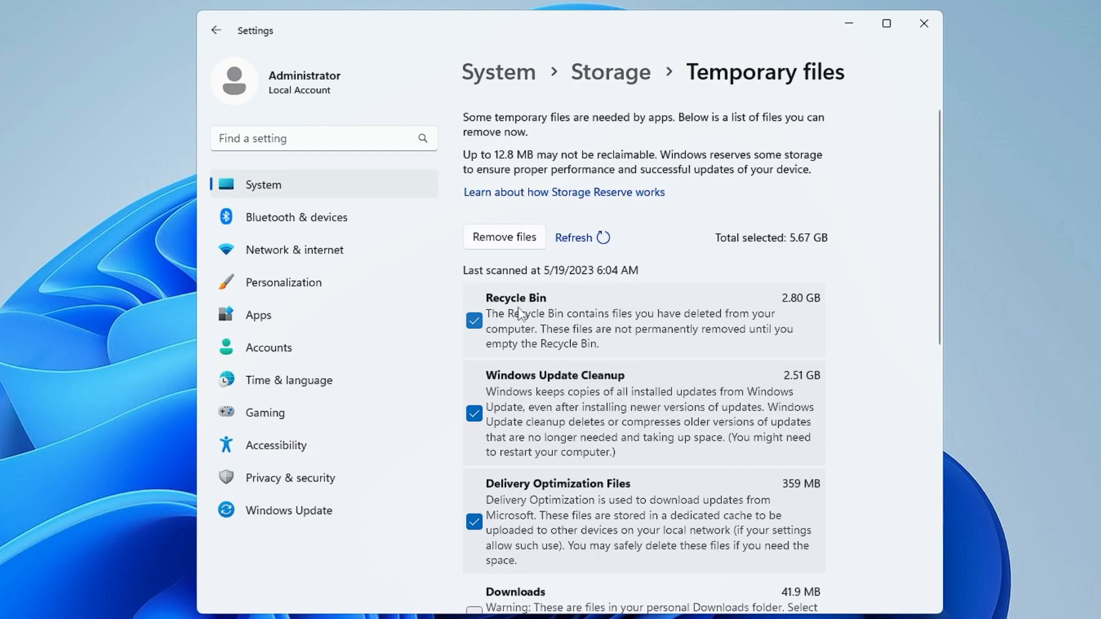
mouse_move(569, 322)
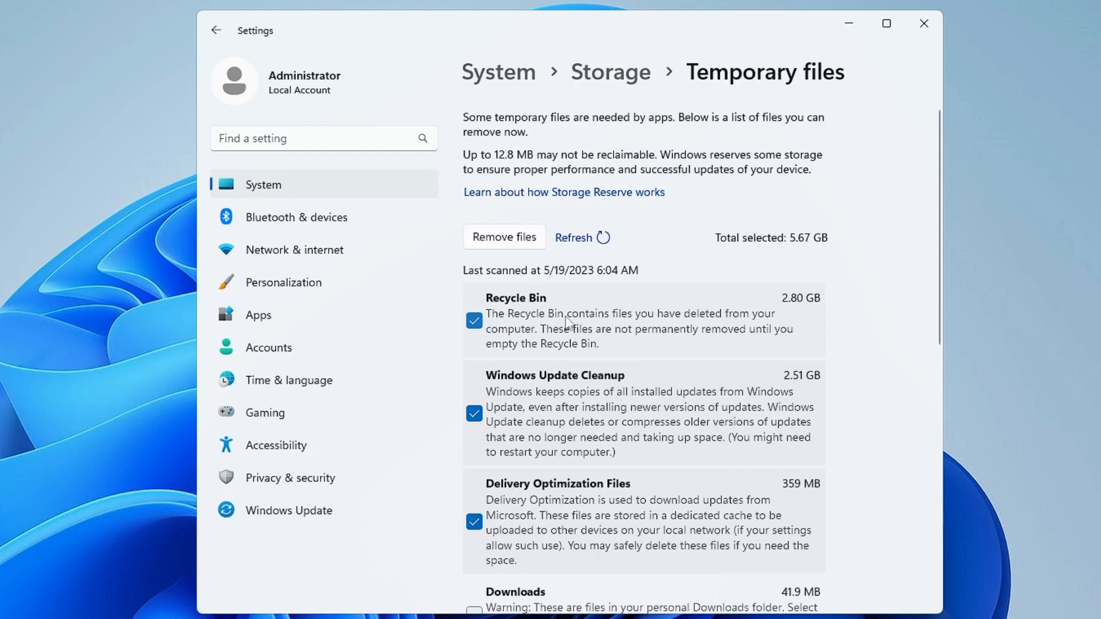
mouse_move(566, 325)
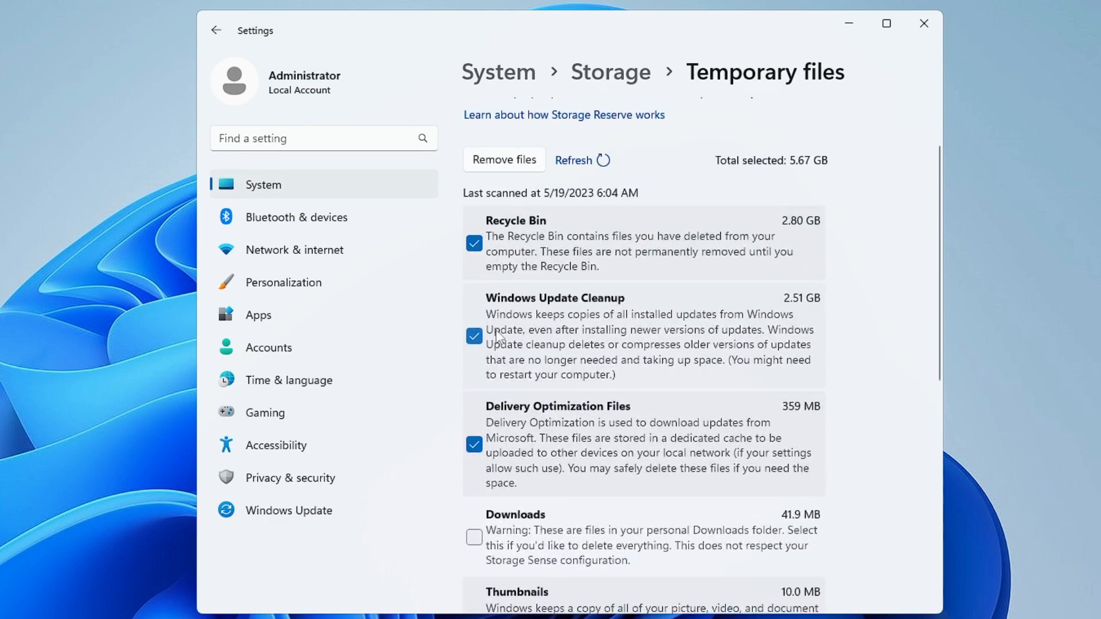
scroll(down, 3)
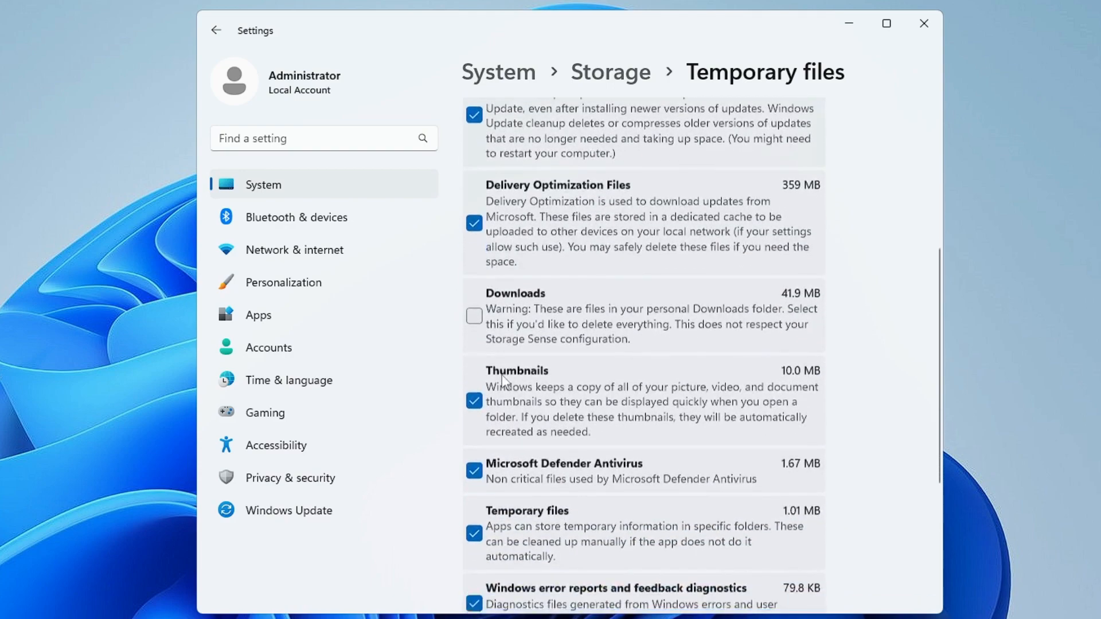
scroll(down, 3)
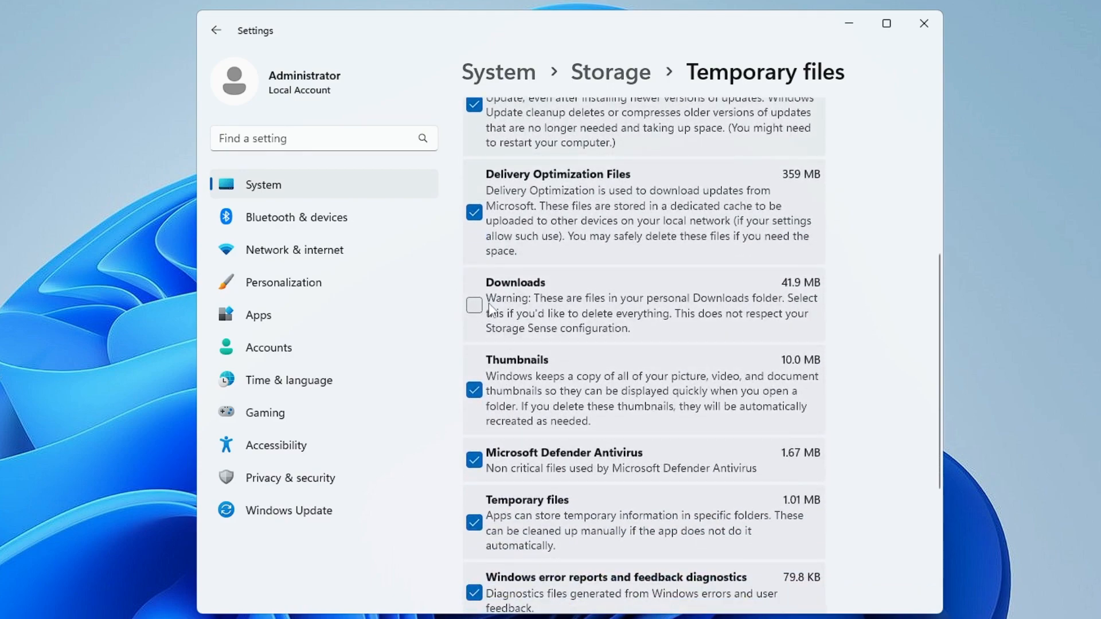
click(475, 304)
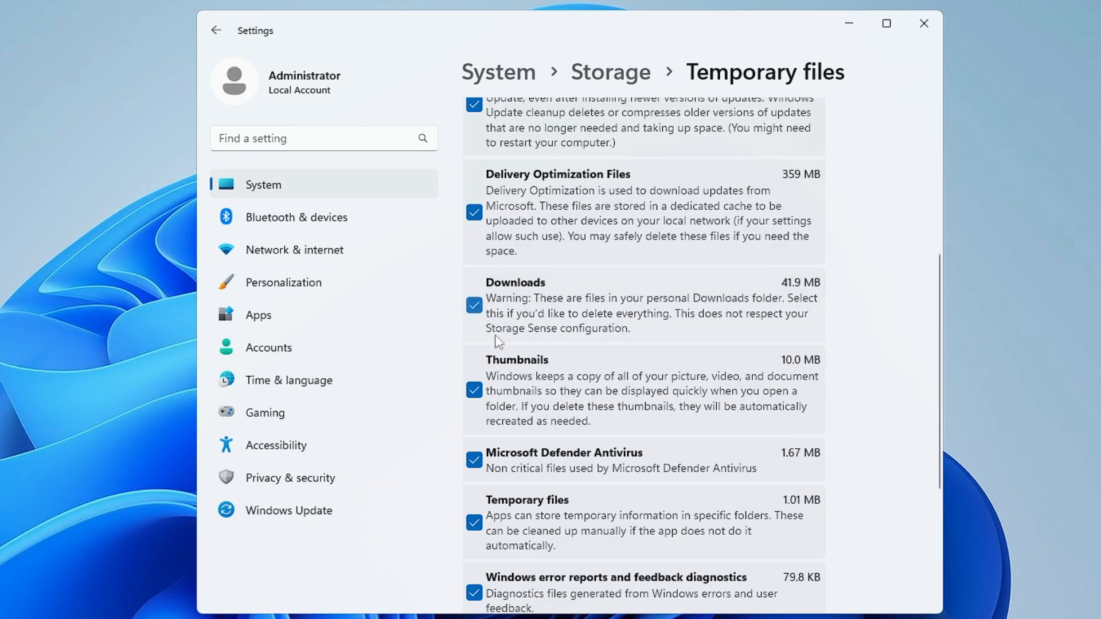
scroll(down, 3)
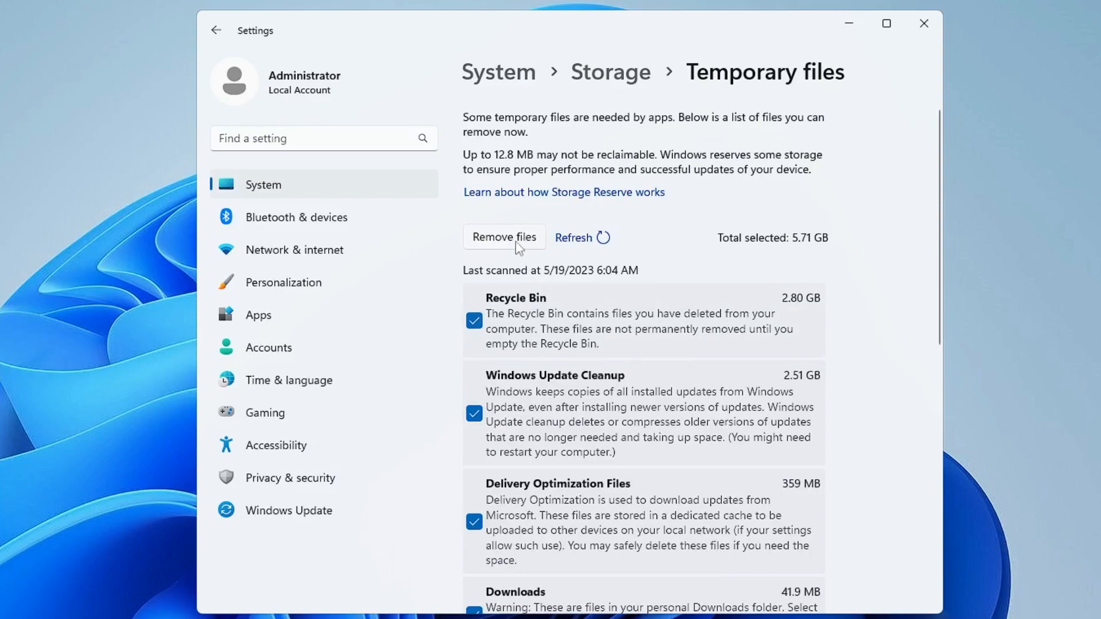
click(503, 237)
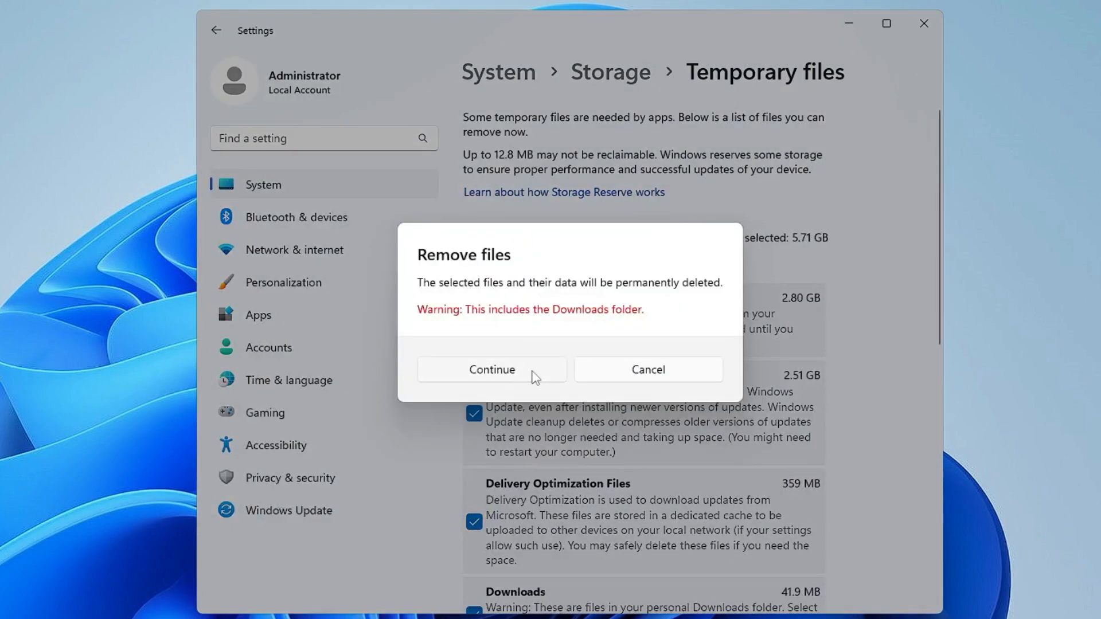
mouse_move(536, 363)
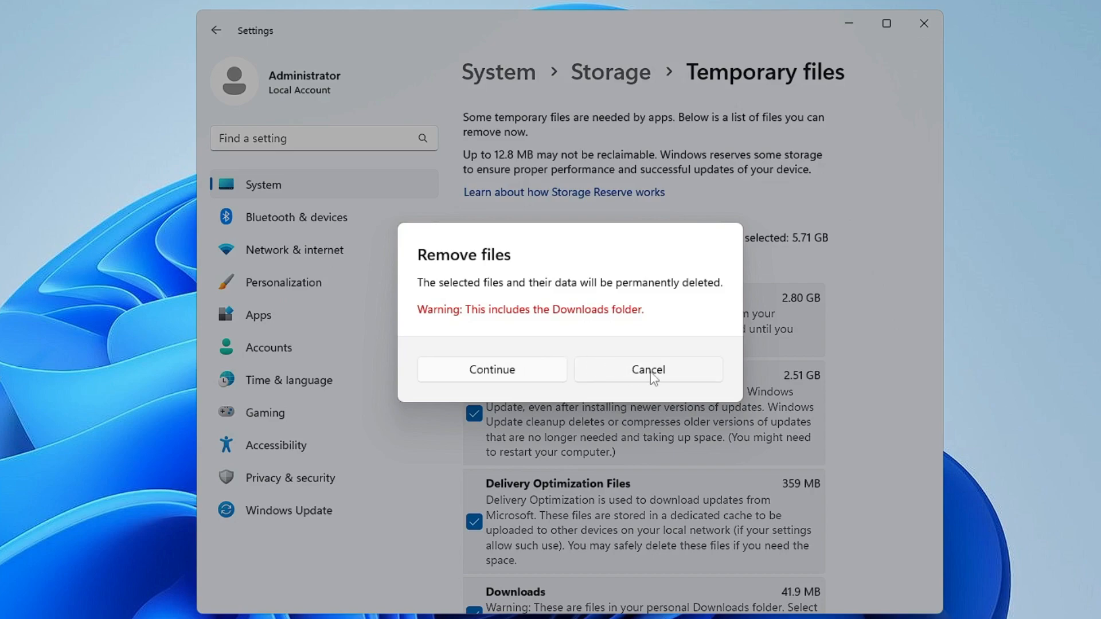
click(647, 370)
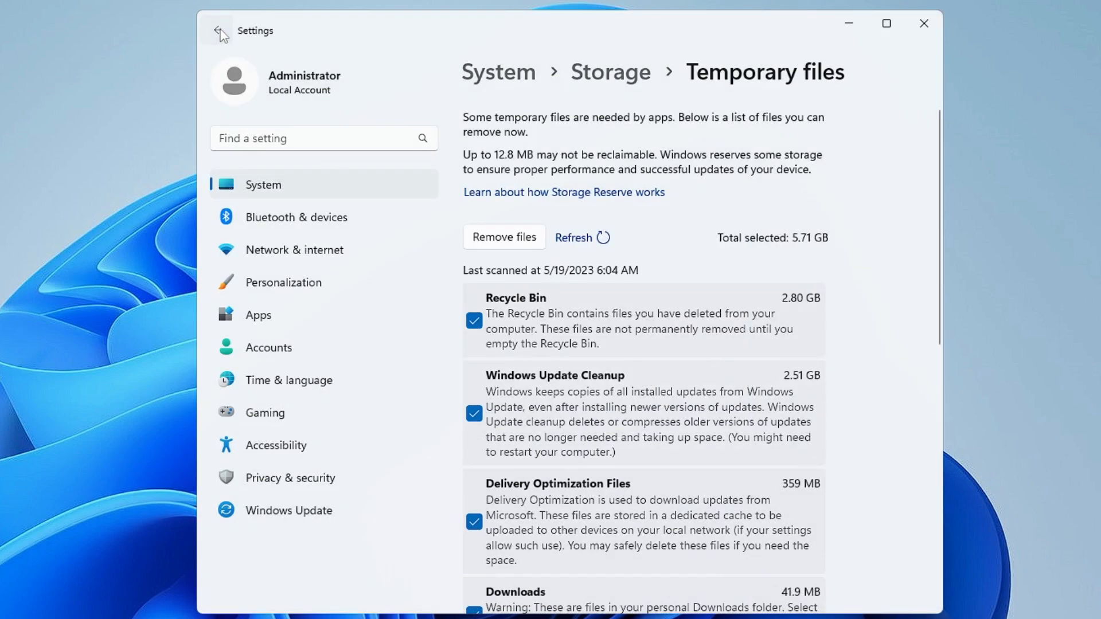
Go back to Storage, open Drive optimization and optimize drive C:
click(216, 30)
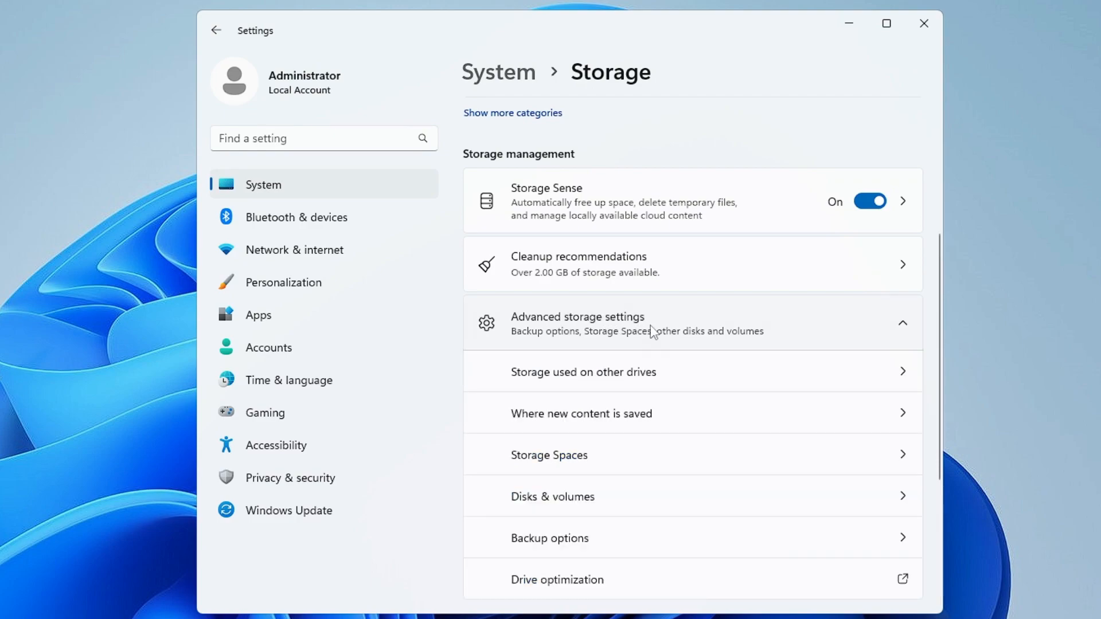
scroll(down, 3)
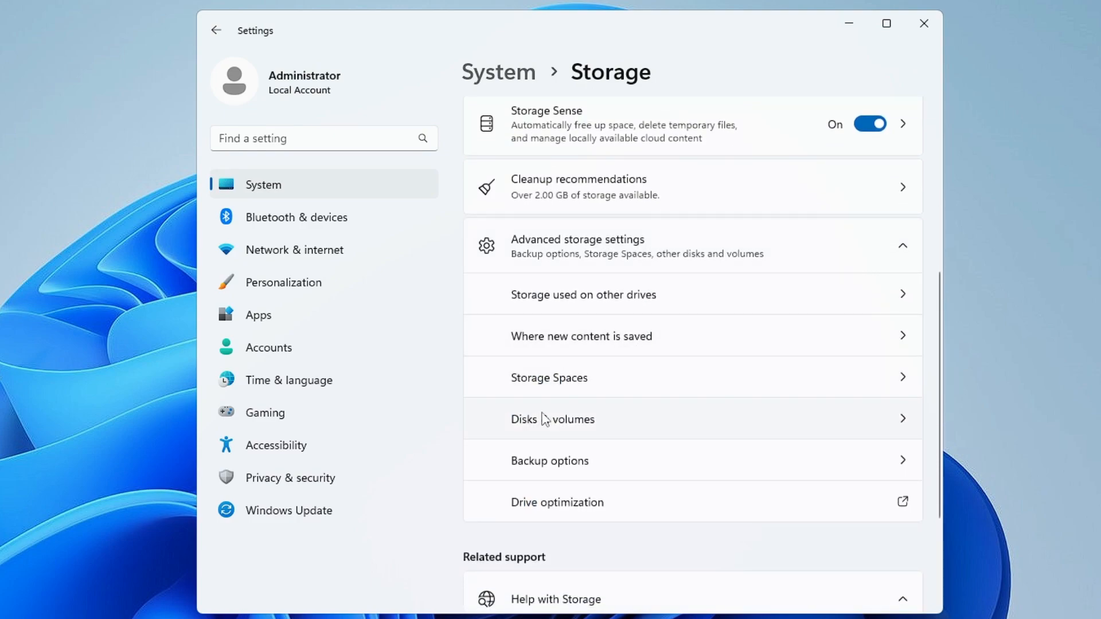
mouse_move(578, 509)
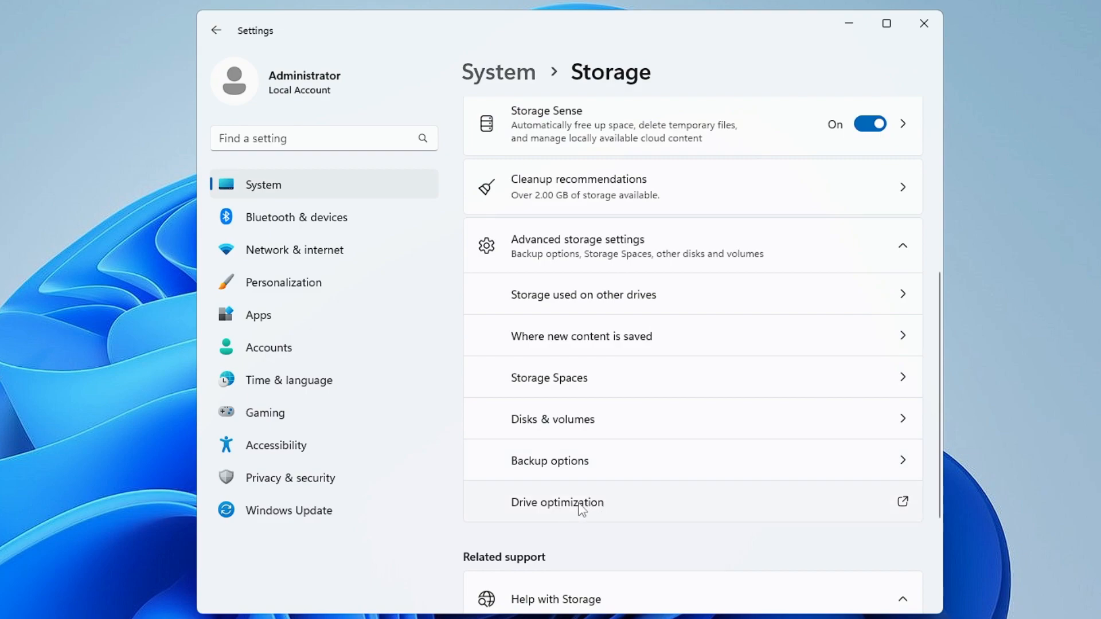
click(557, 503)
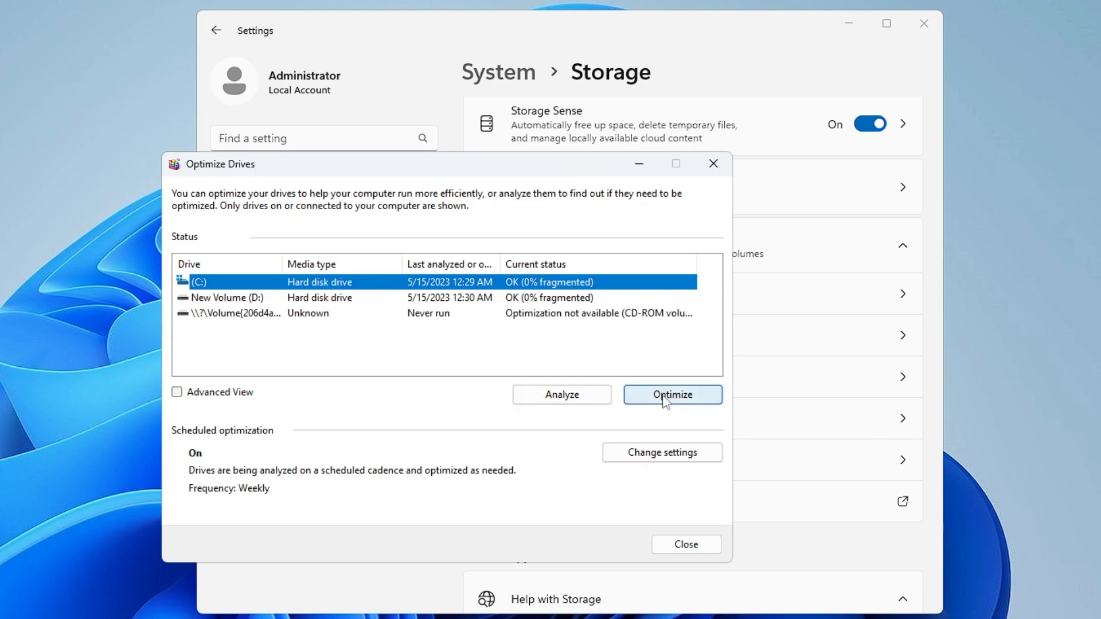
click(671, 394)
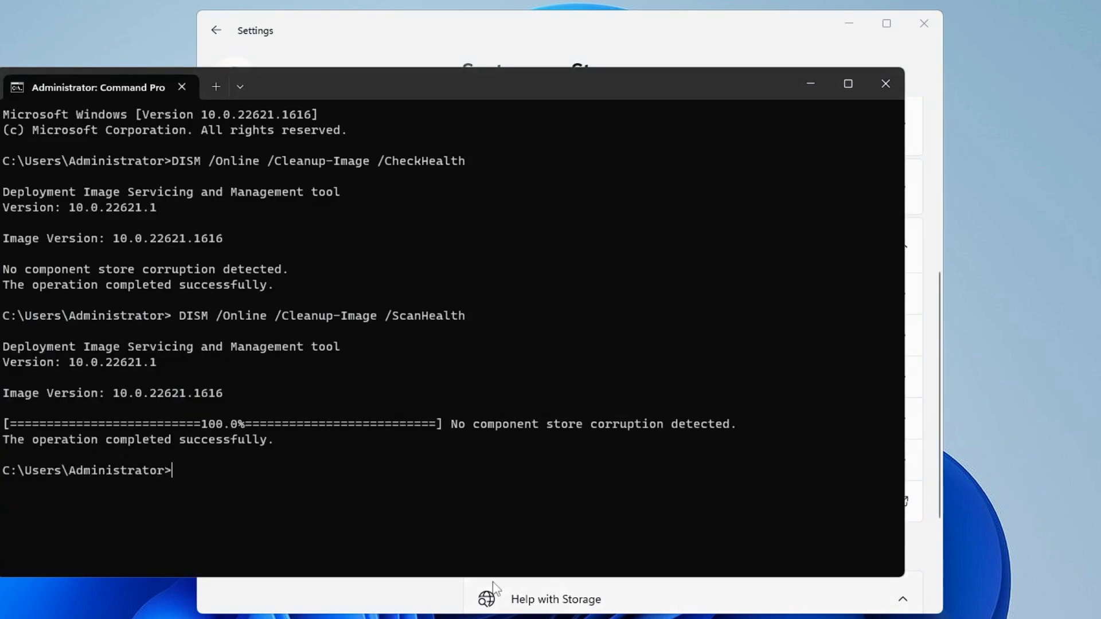
mouse_move(207, 478)
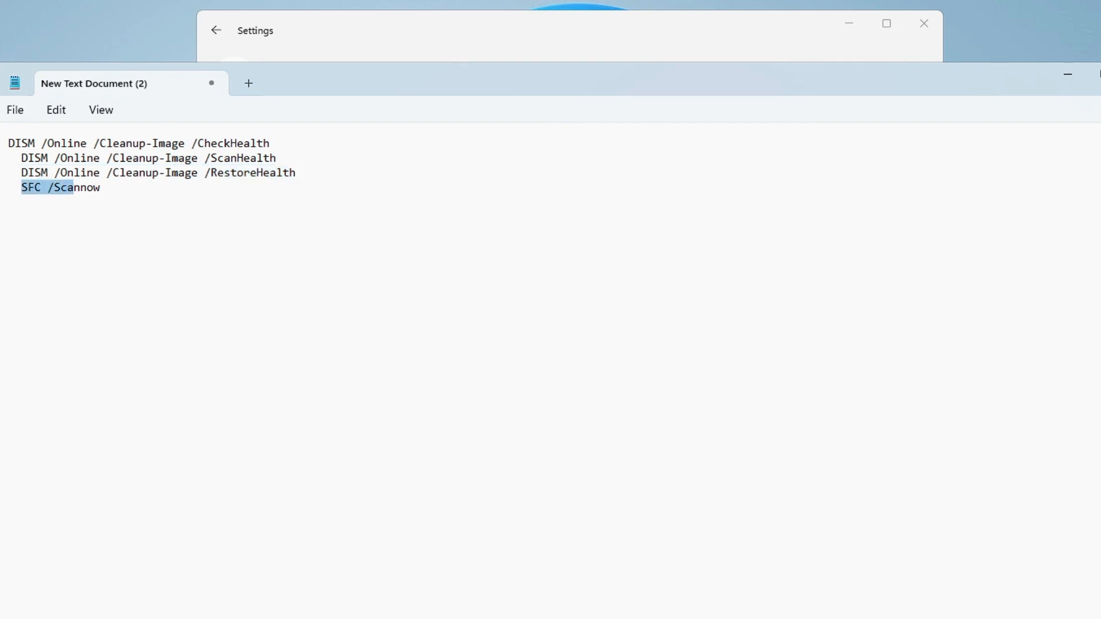
Highlight the SFC command in the notes, then open Task Manager's Startup apps page
drag(70, 187, 101, 187)
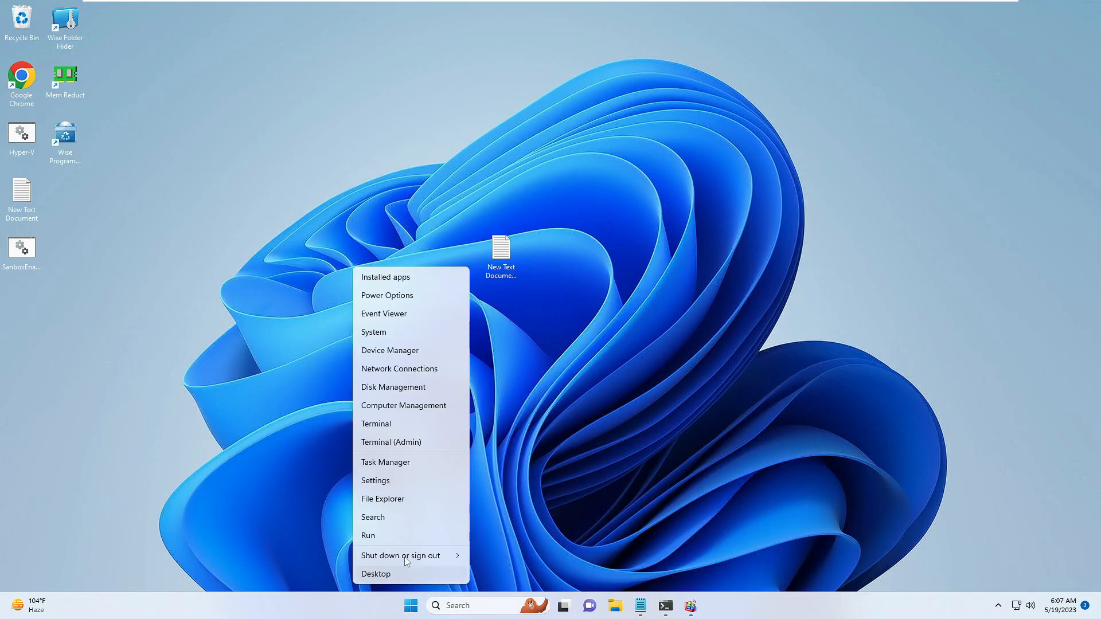
click(385, 462)
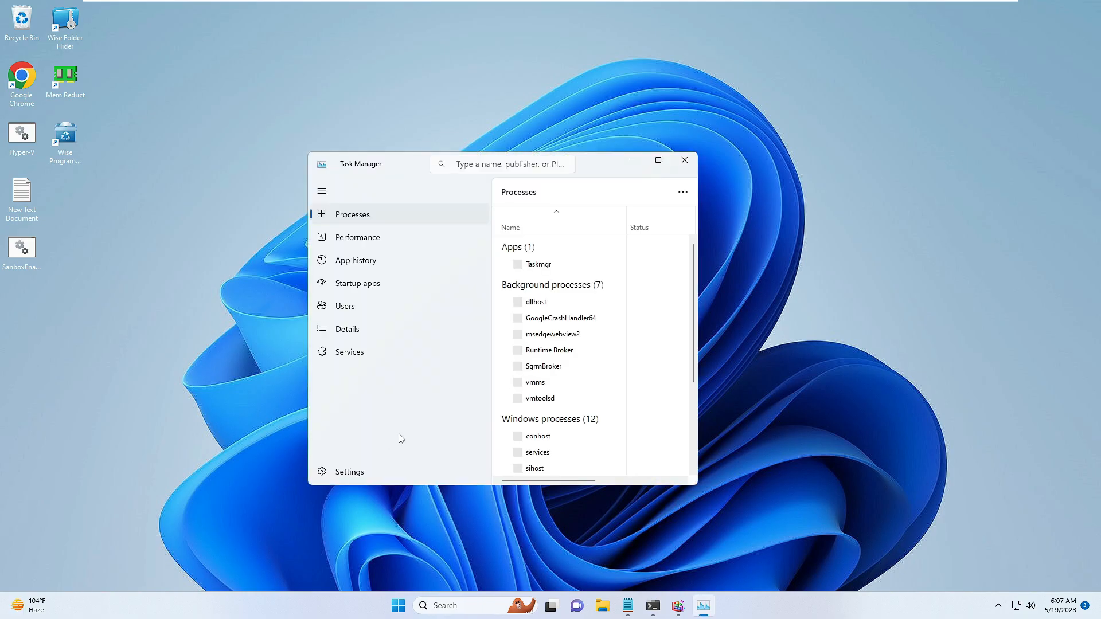
click(658, 160)
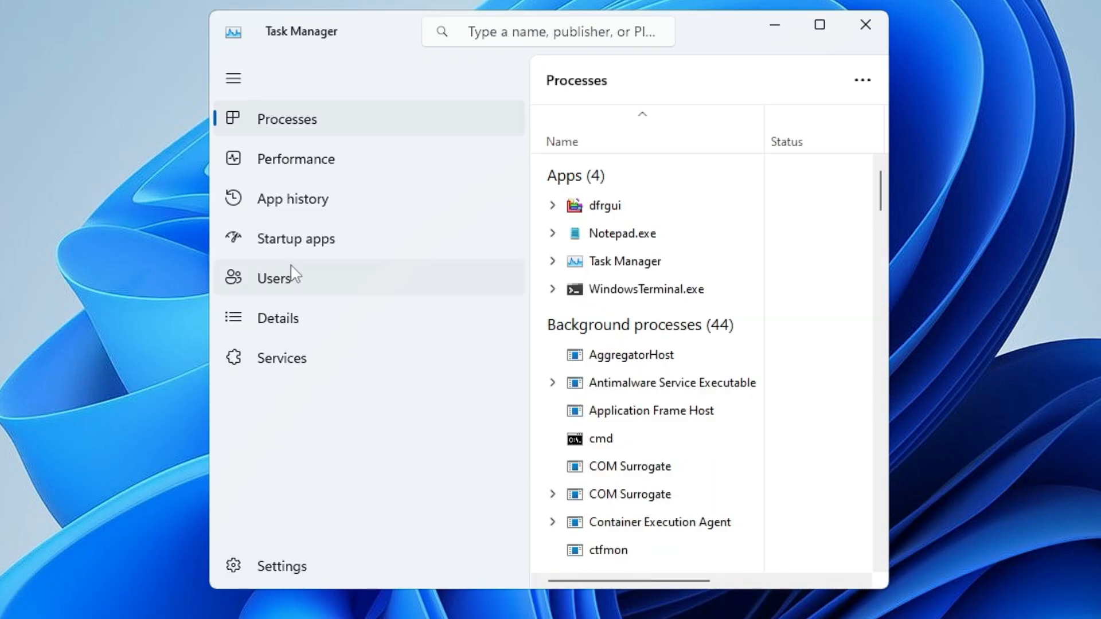
click(296, 238)
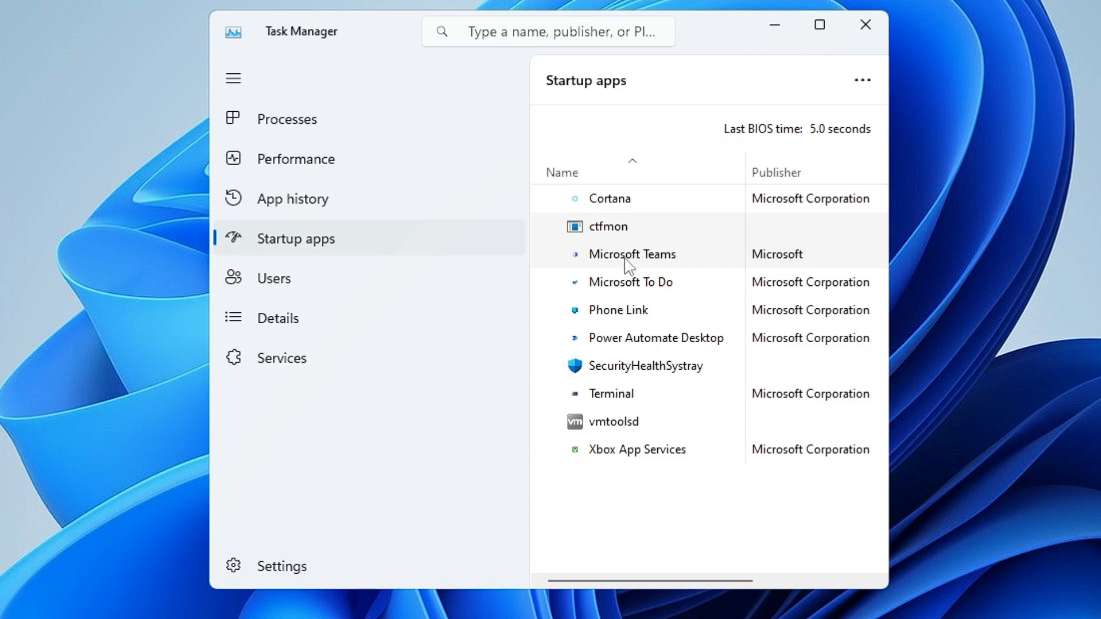
mouse_move(667, 266)
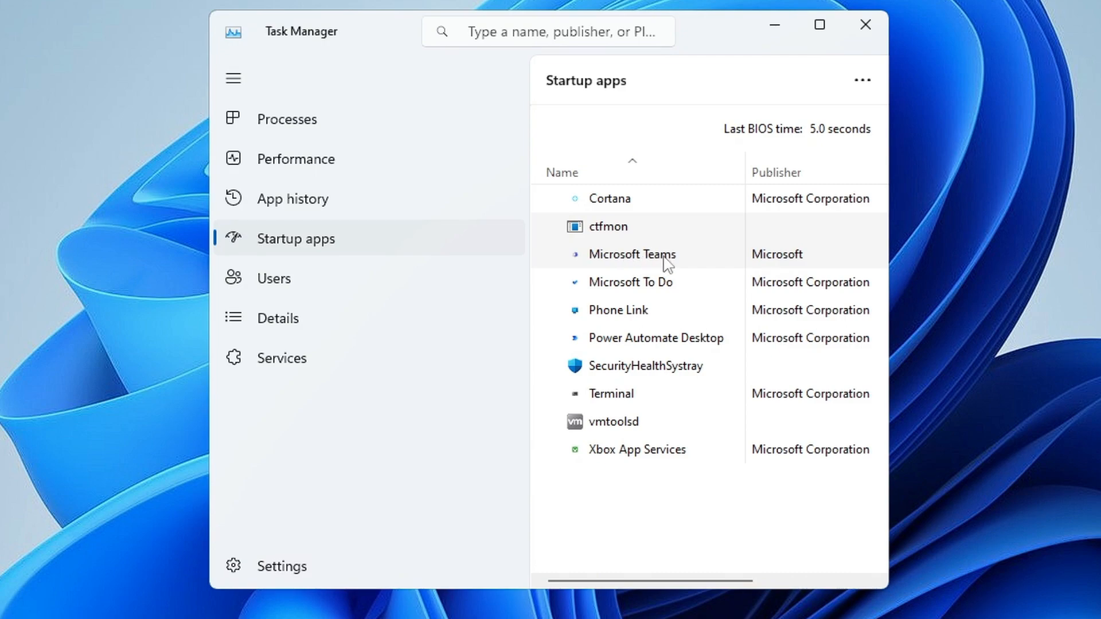
mouse_move(612, 393)
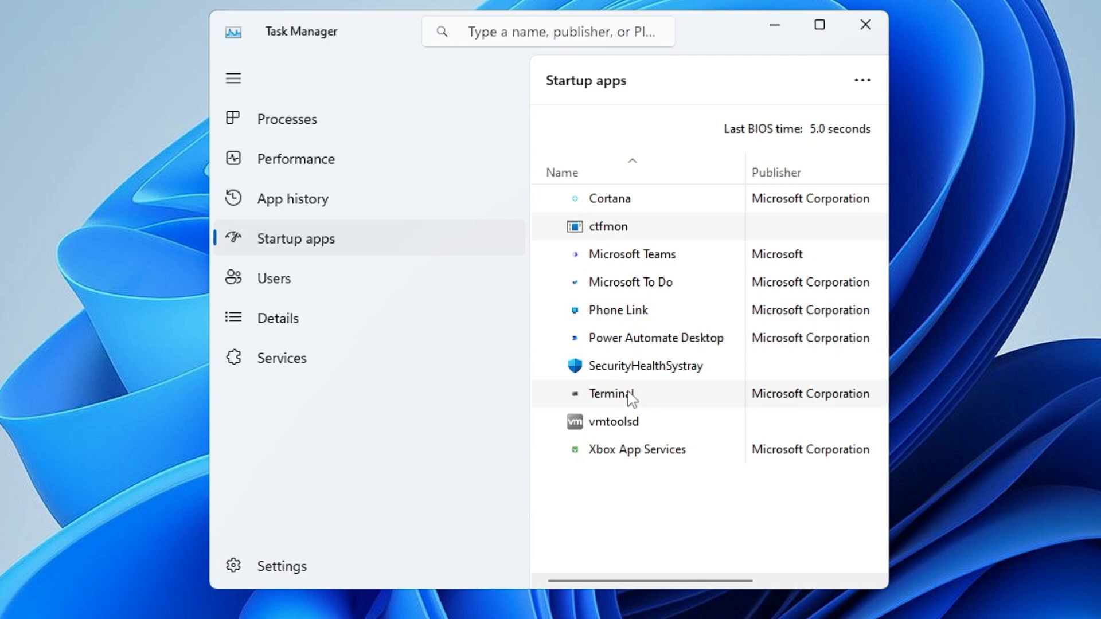
mouse_move(661, 337)
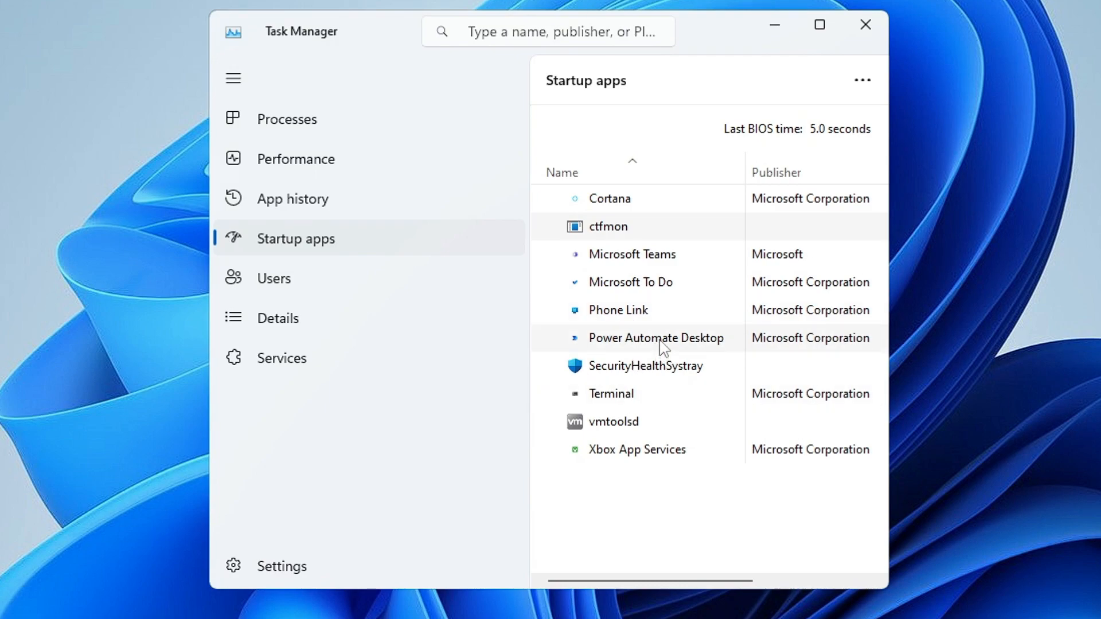
mouse_move(664, 282)
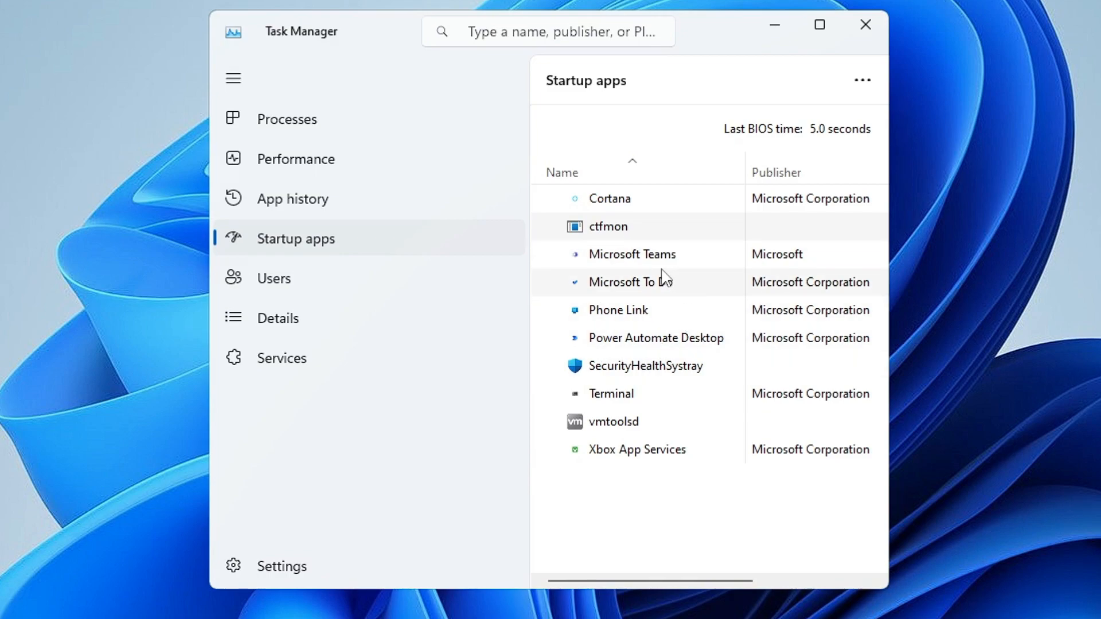
mouse_move(710, 298)
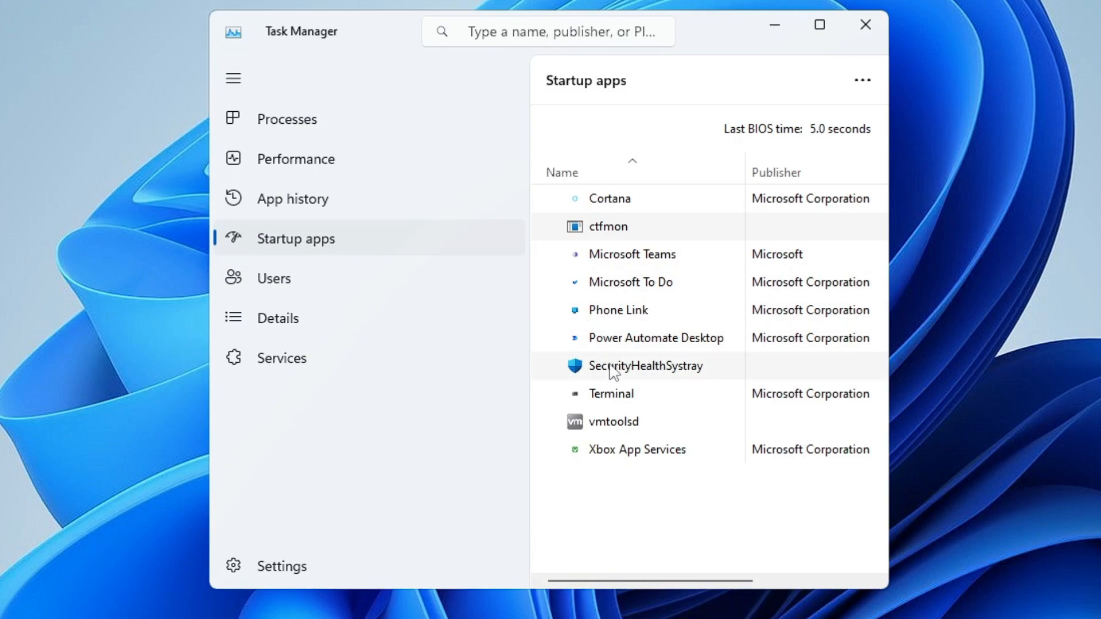
mouse_move(655, 265)
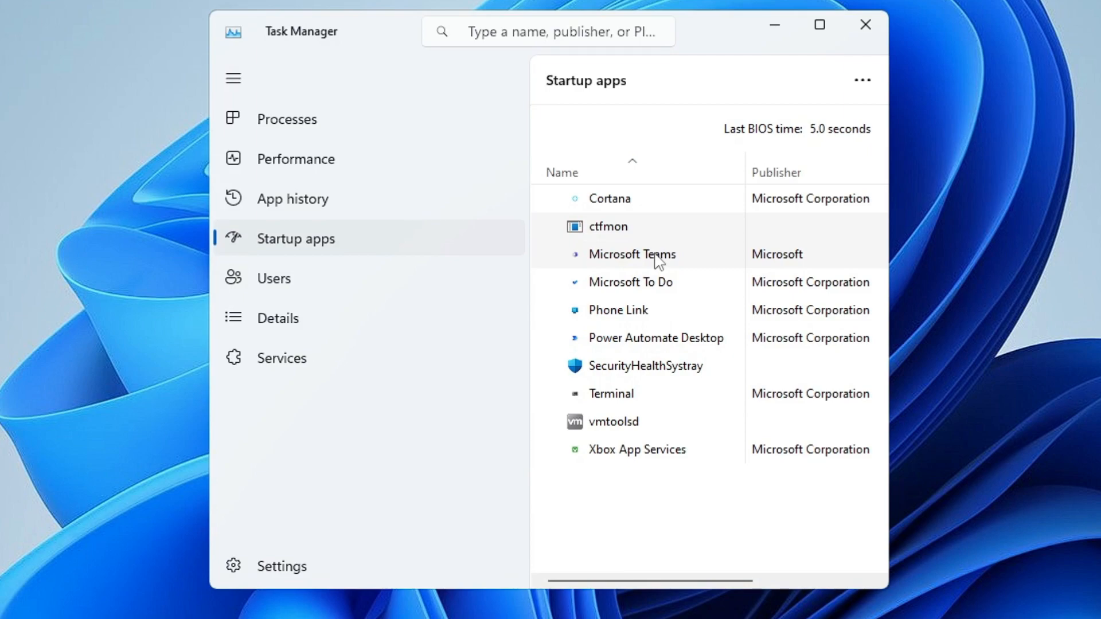
Close Task Manager after reviewing the startup apps list, returning to the desktop
click(866, 24)
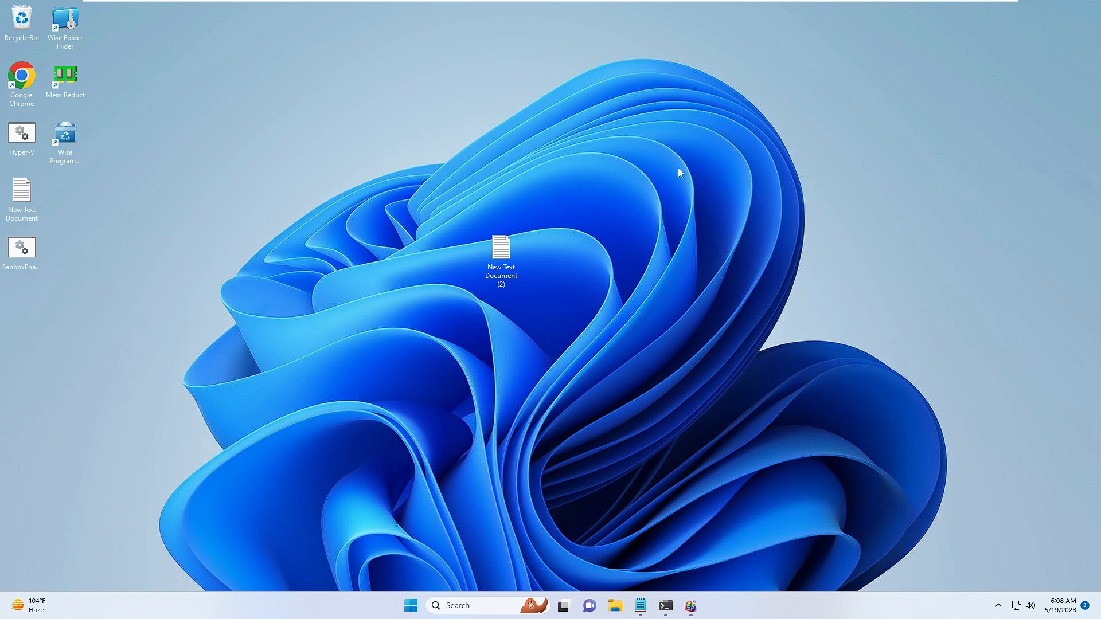
mouse_move(674, 177)
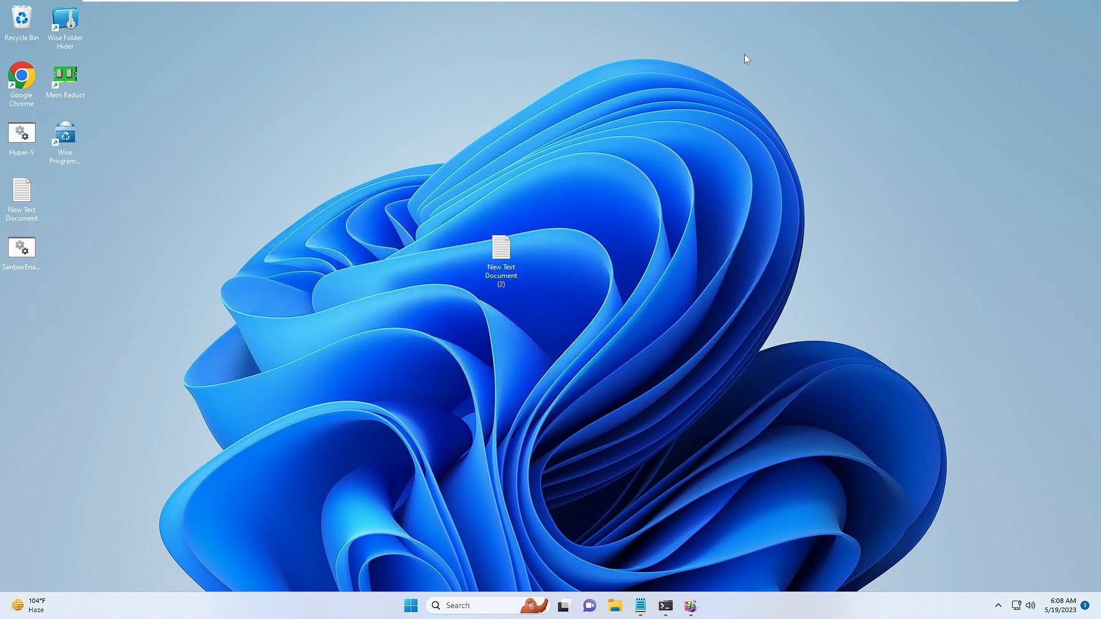
mouse_move(730, 79)
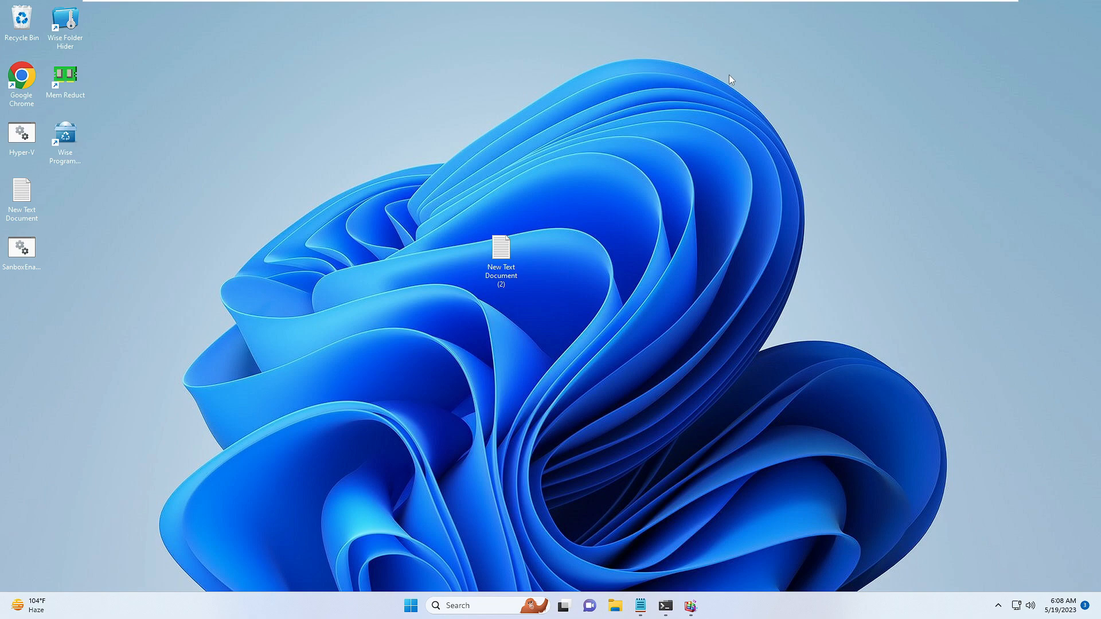
mouse_move(733, 86)
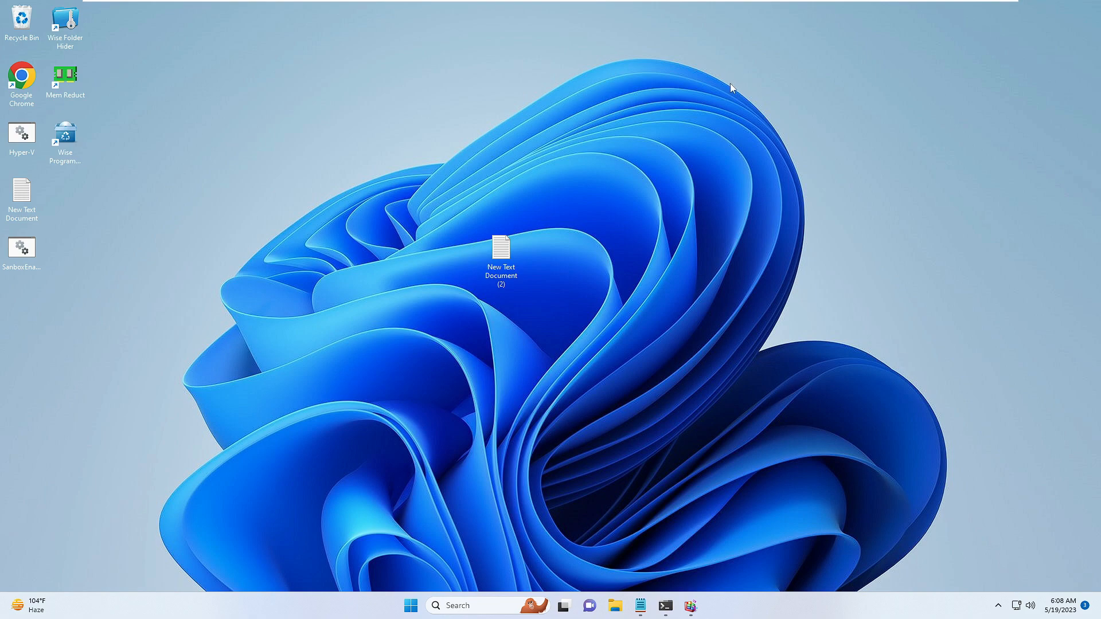